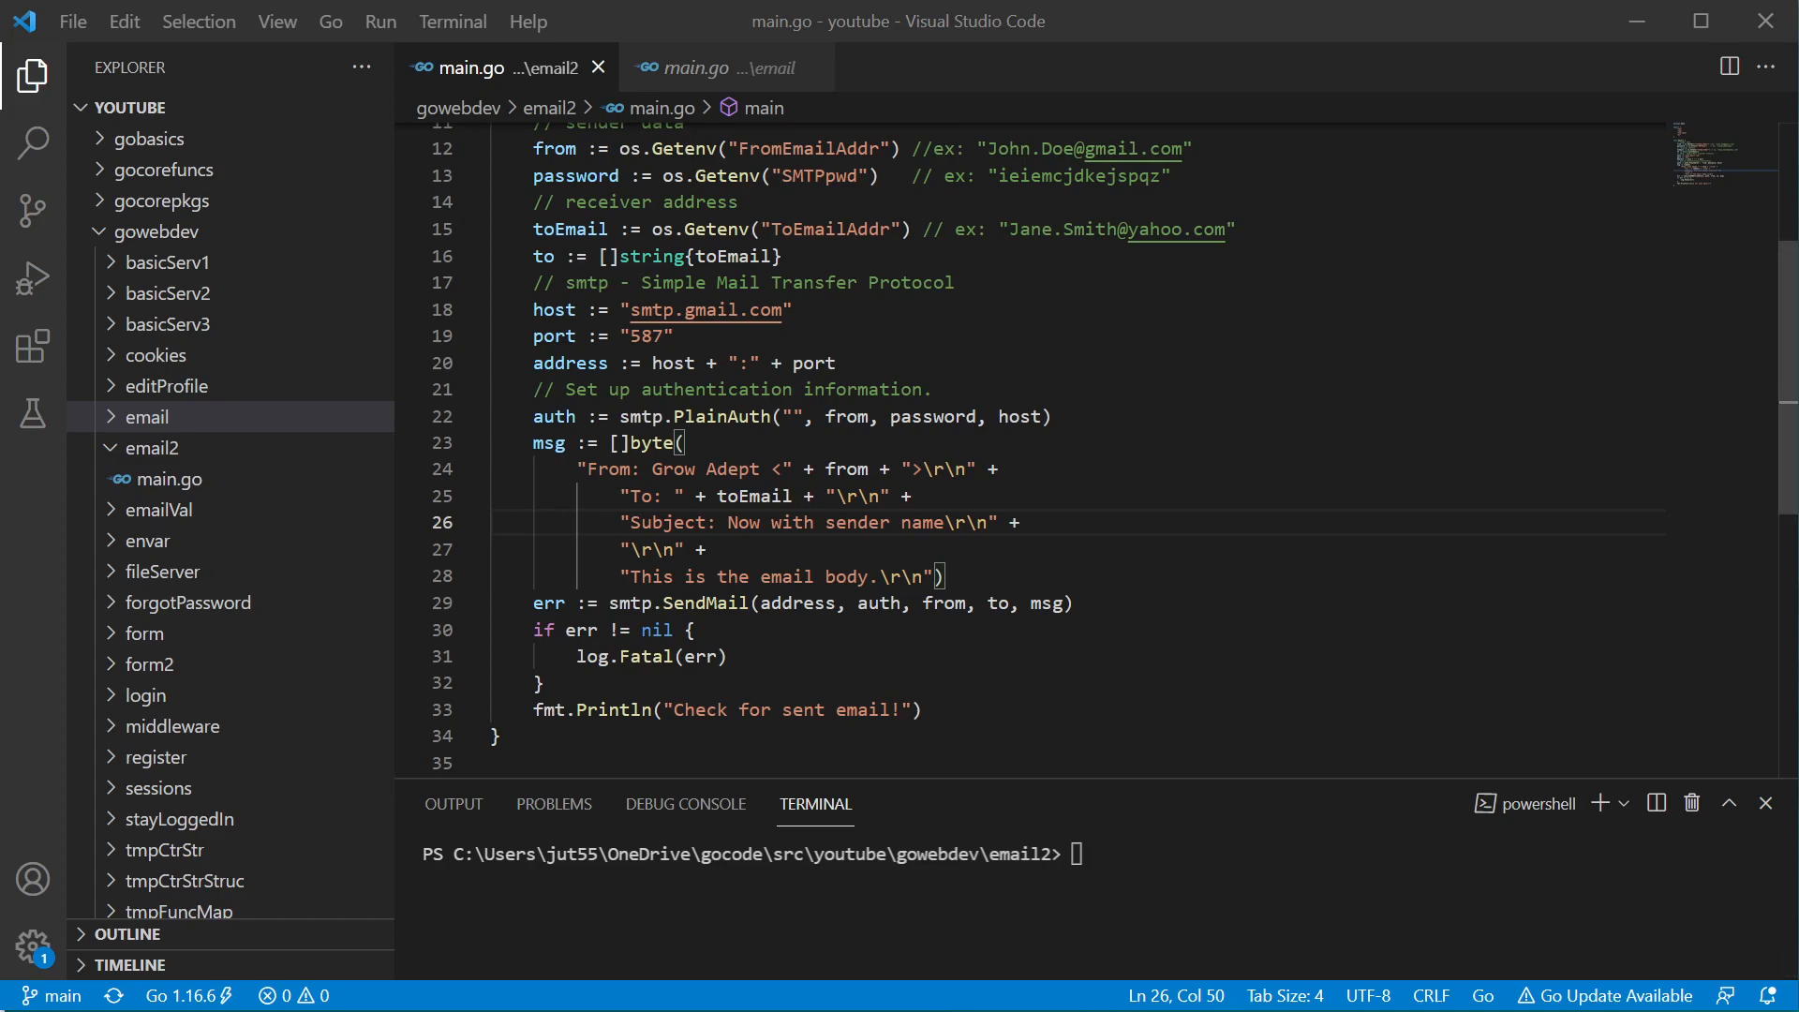
- Highlight the From header name and the Cc field entry in Wikipedia's Email header fields list
double_click(608, 469)
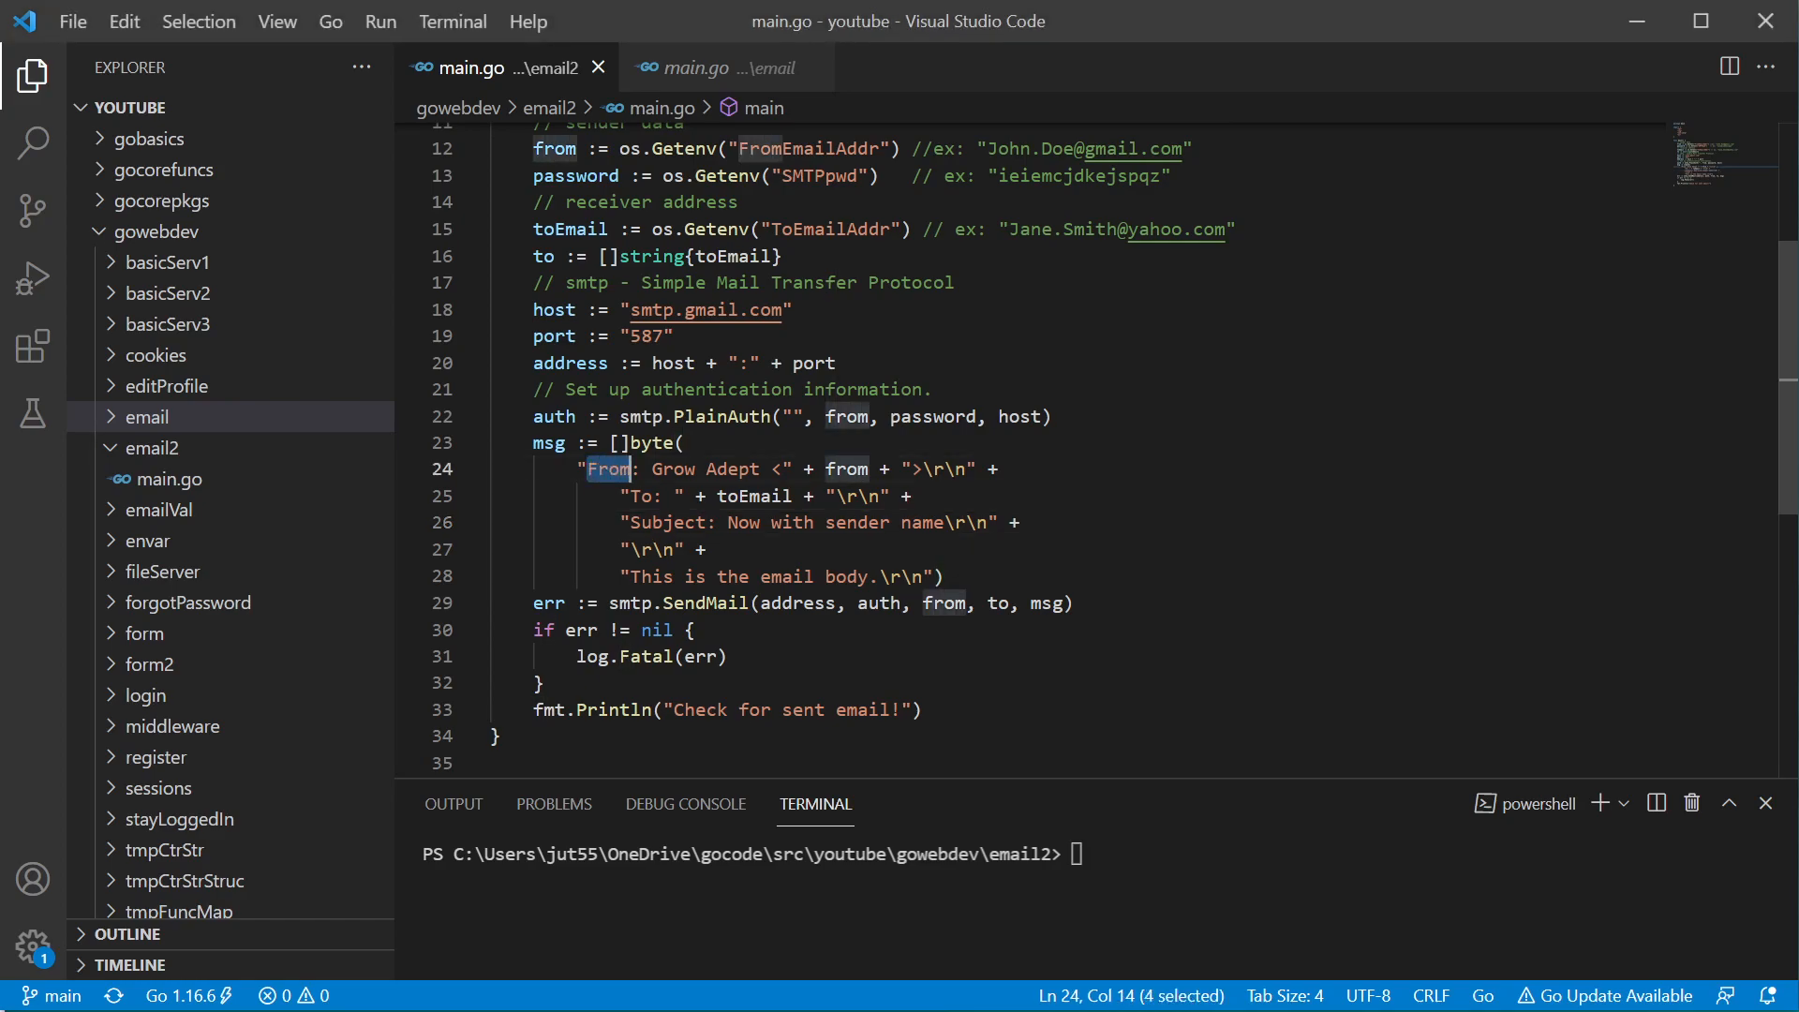
double_click(706, 469)
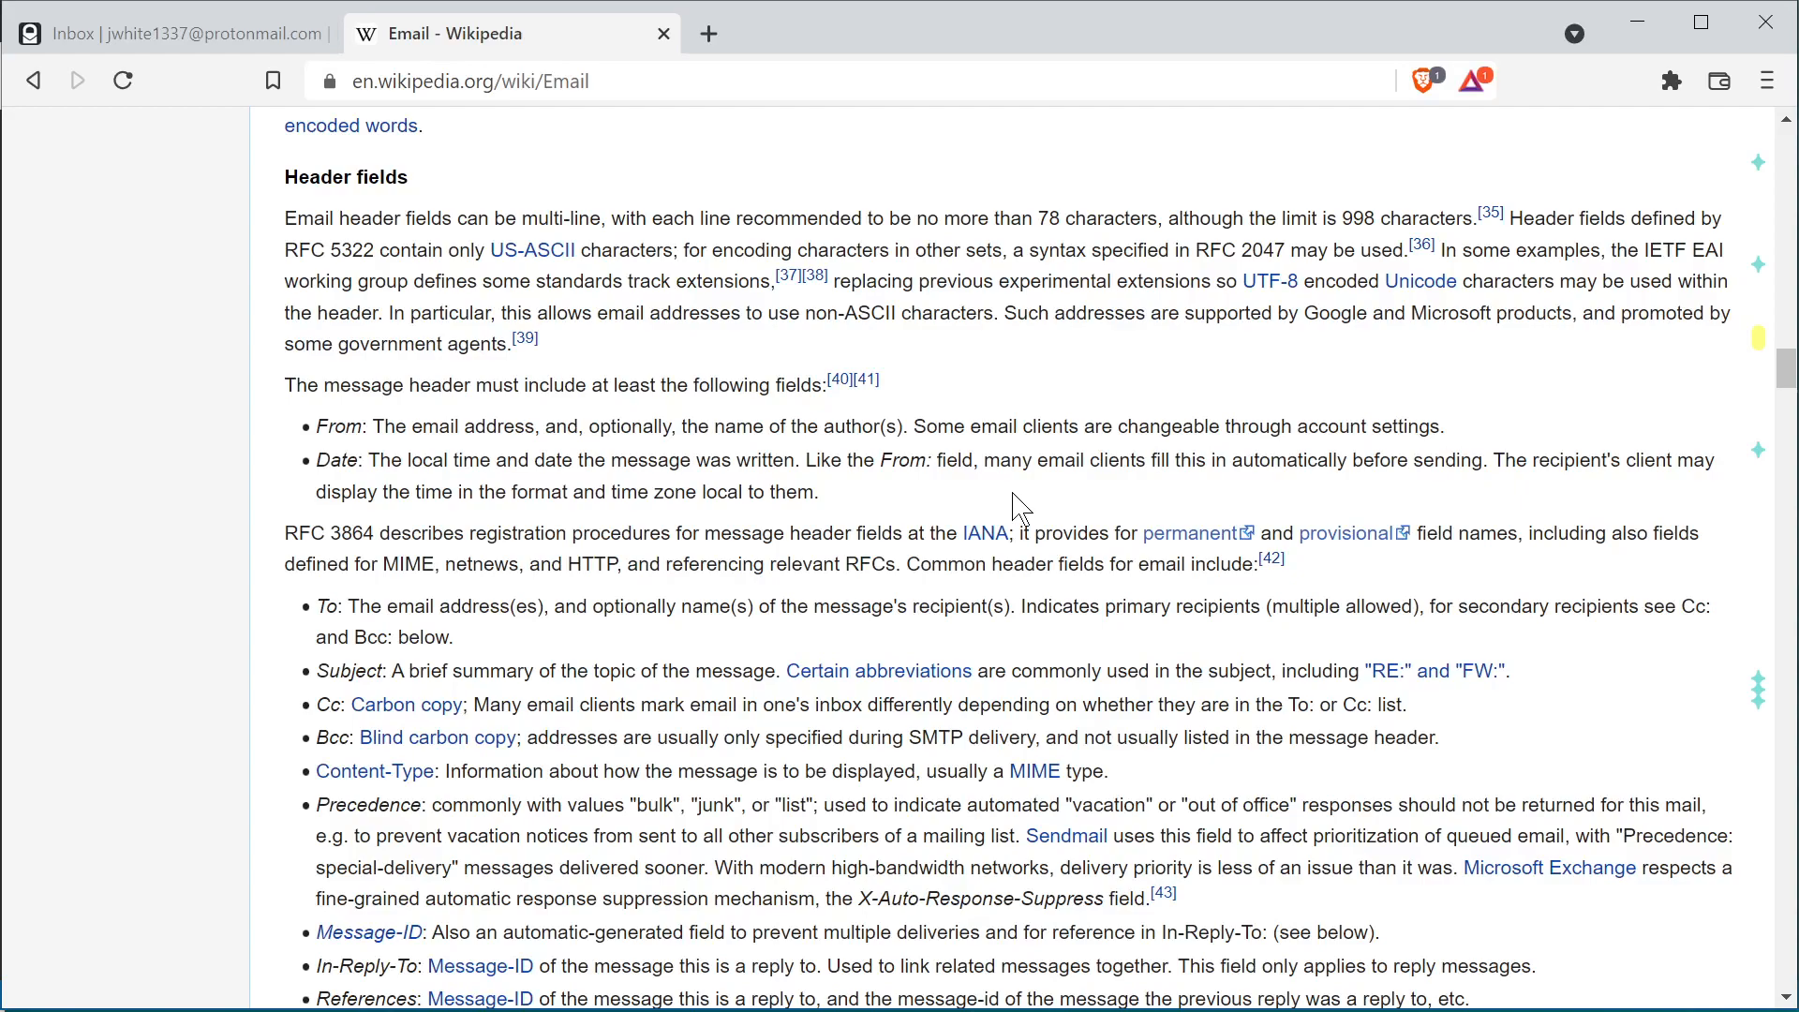
mouse_move(368, 705)
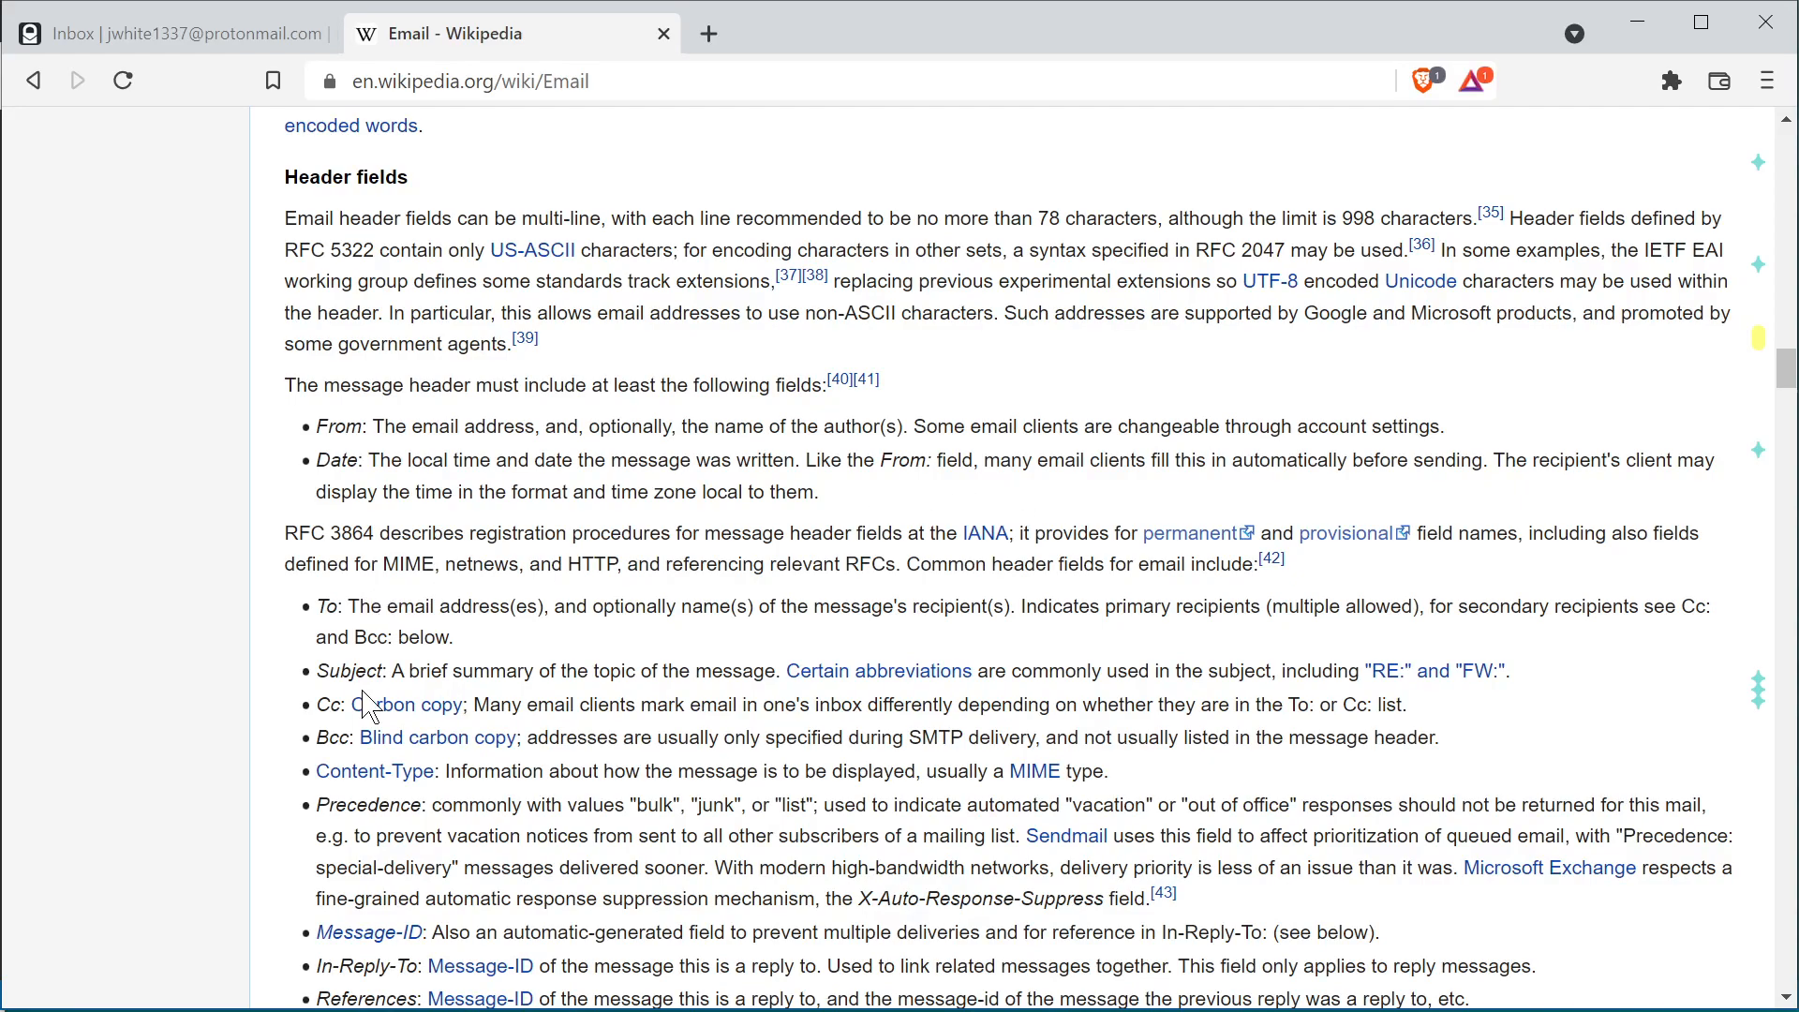
double_click(409, 705)
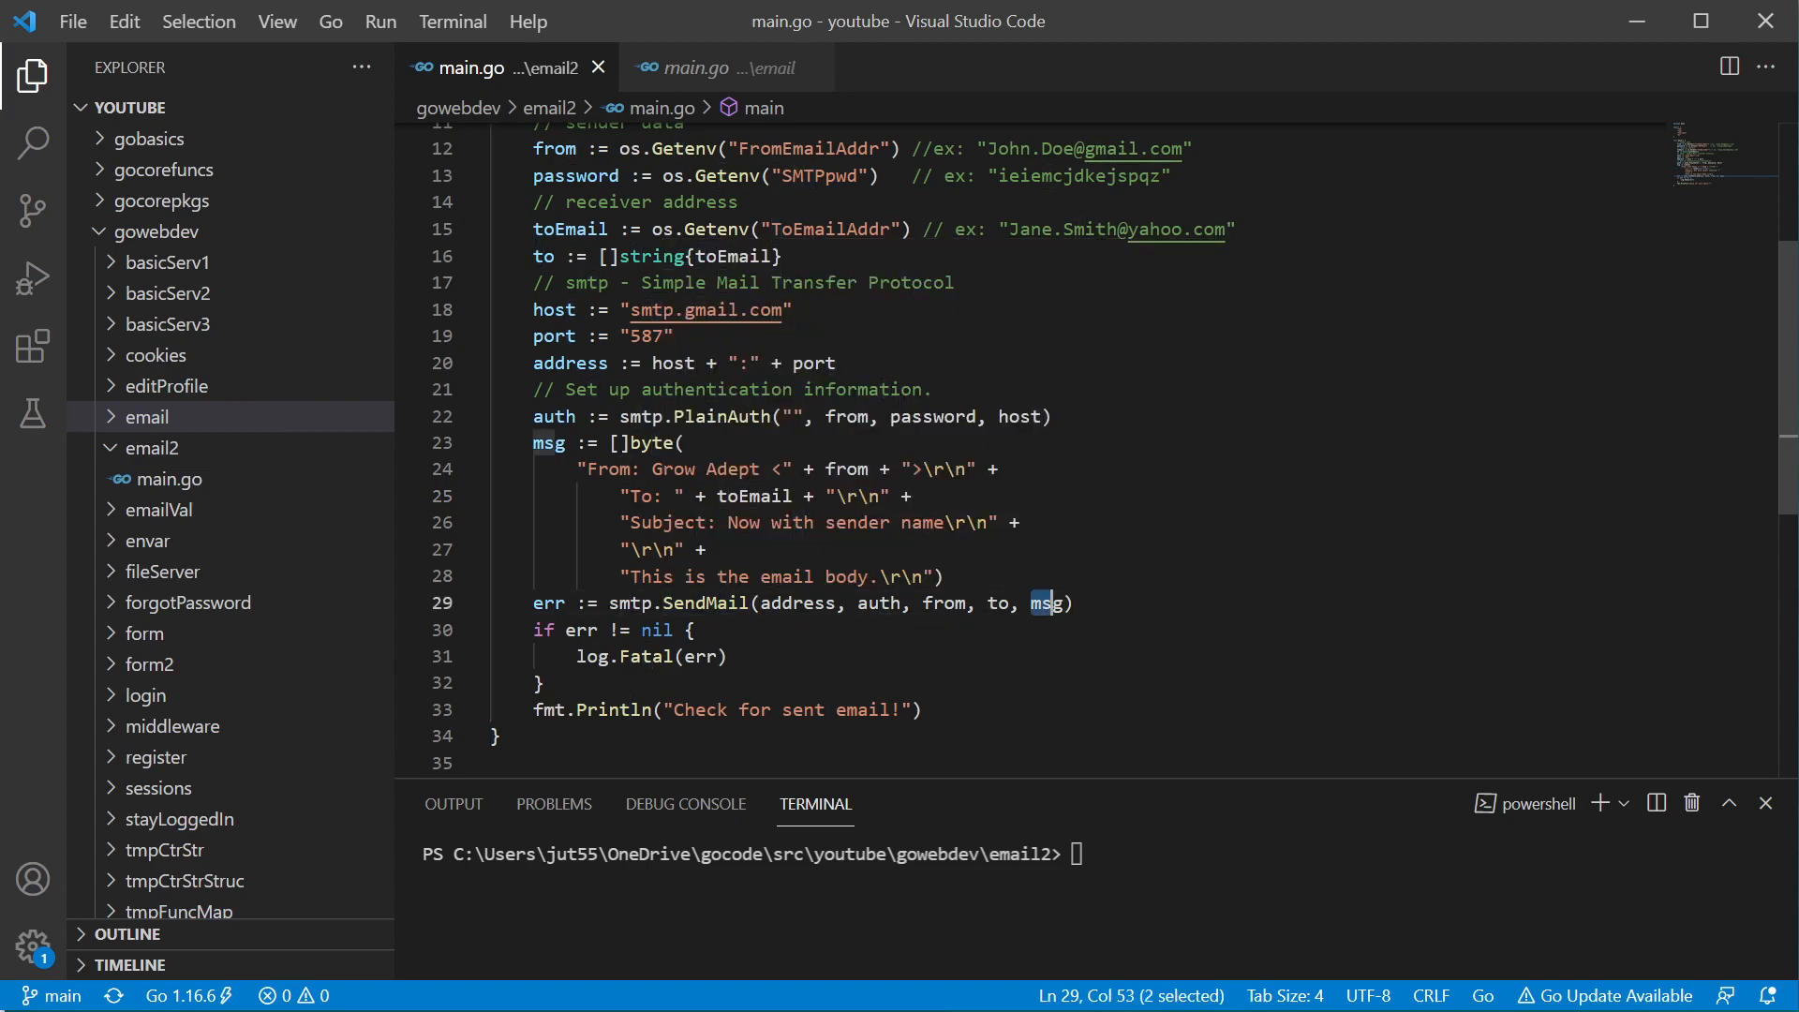
key(shift+Right)
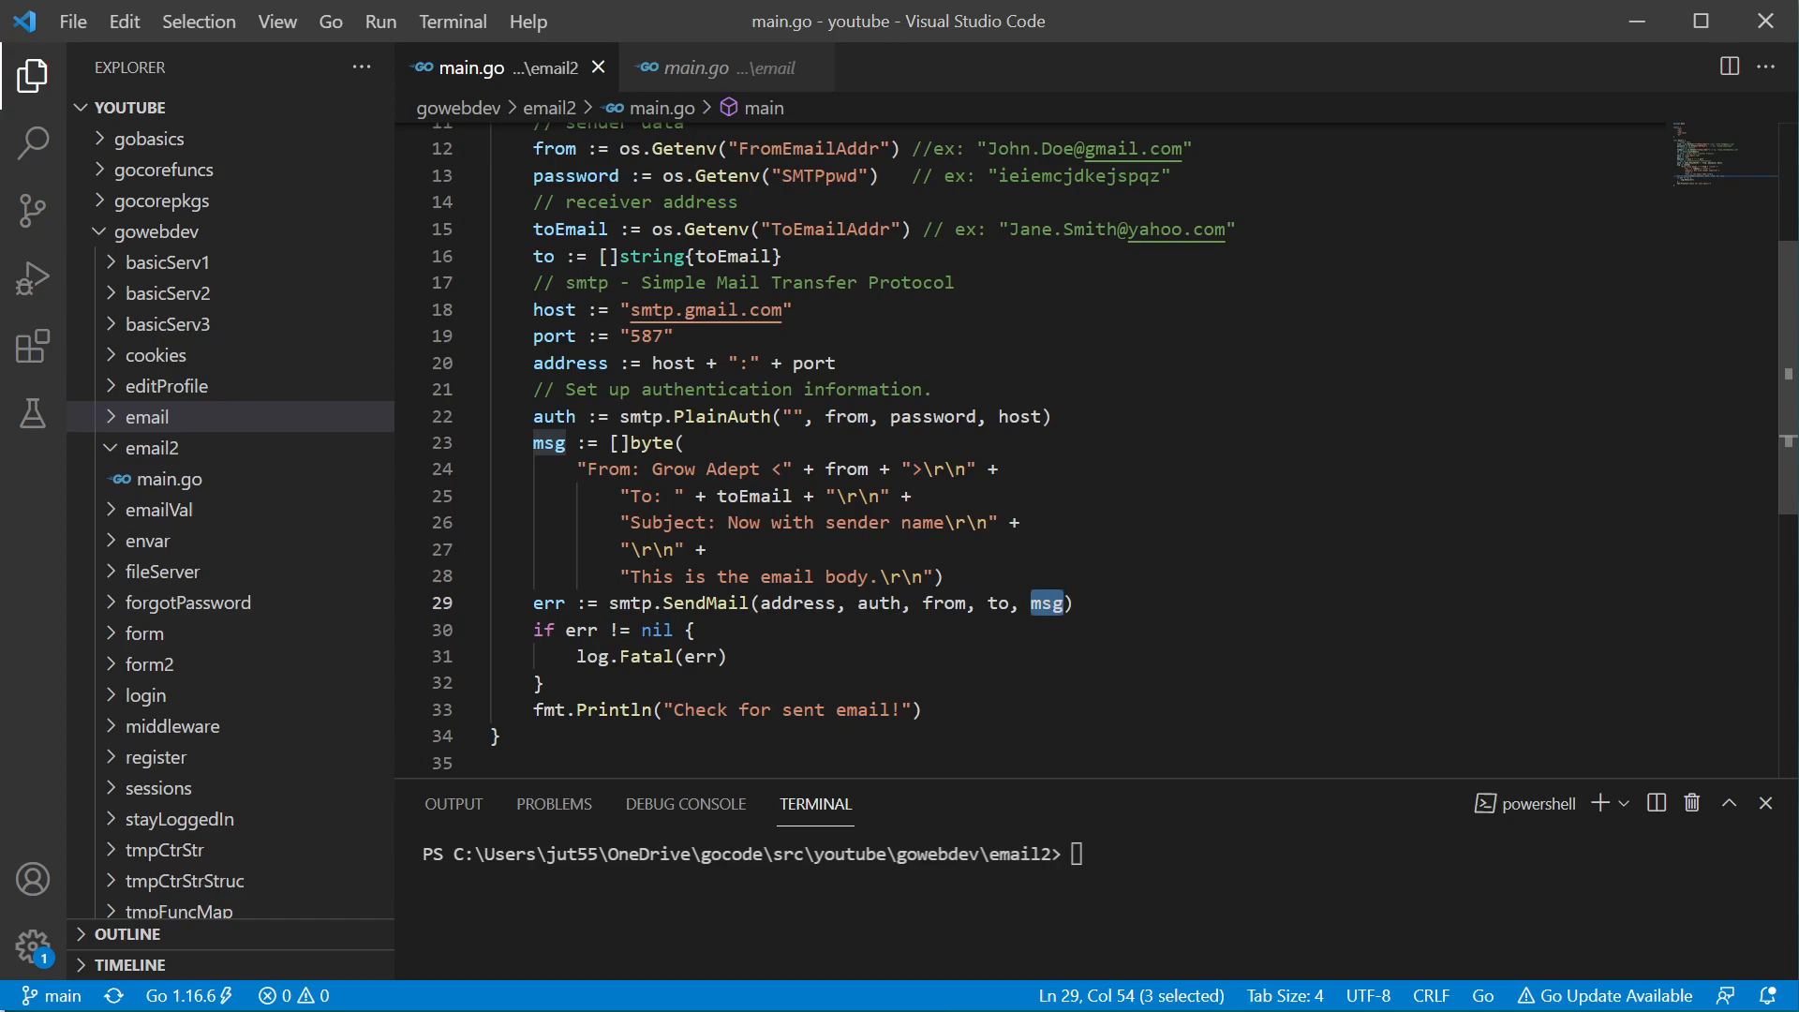
double_click(608, 468)
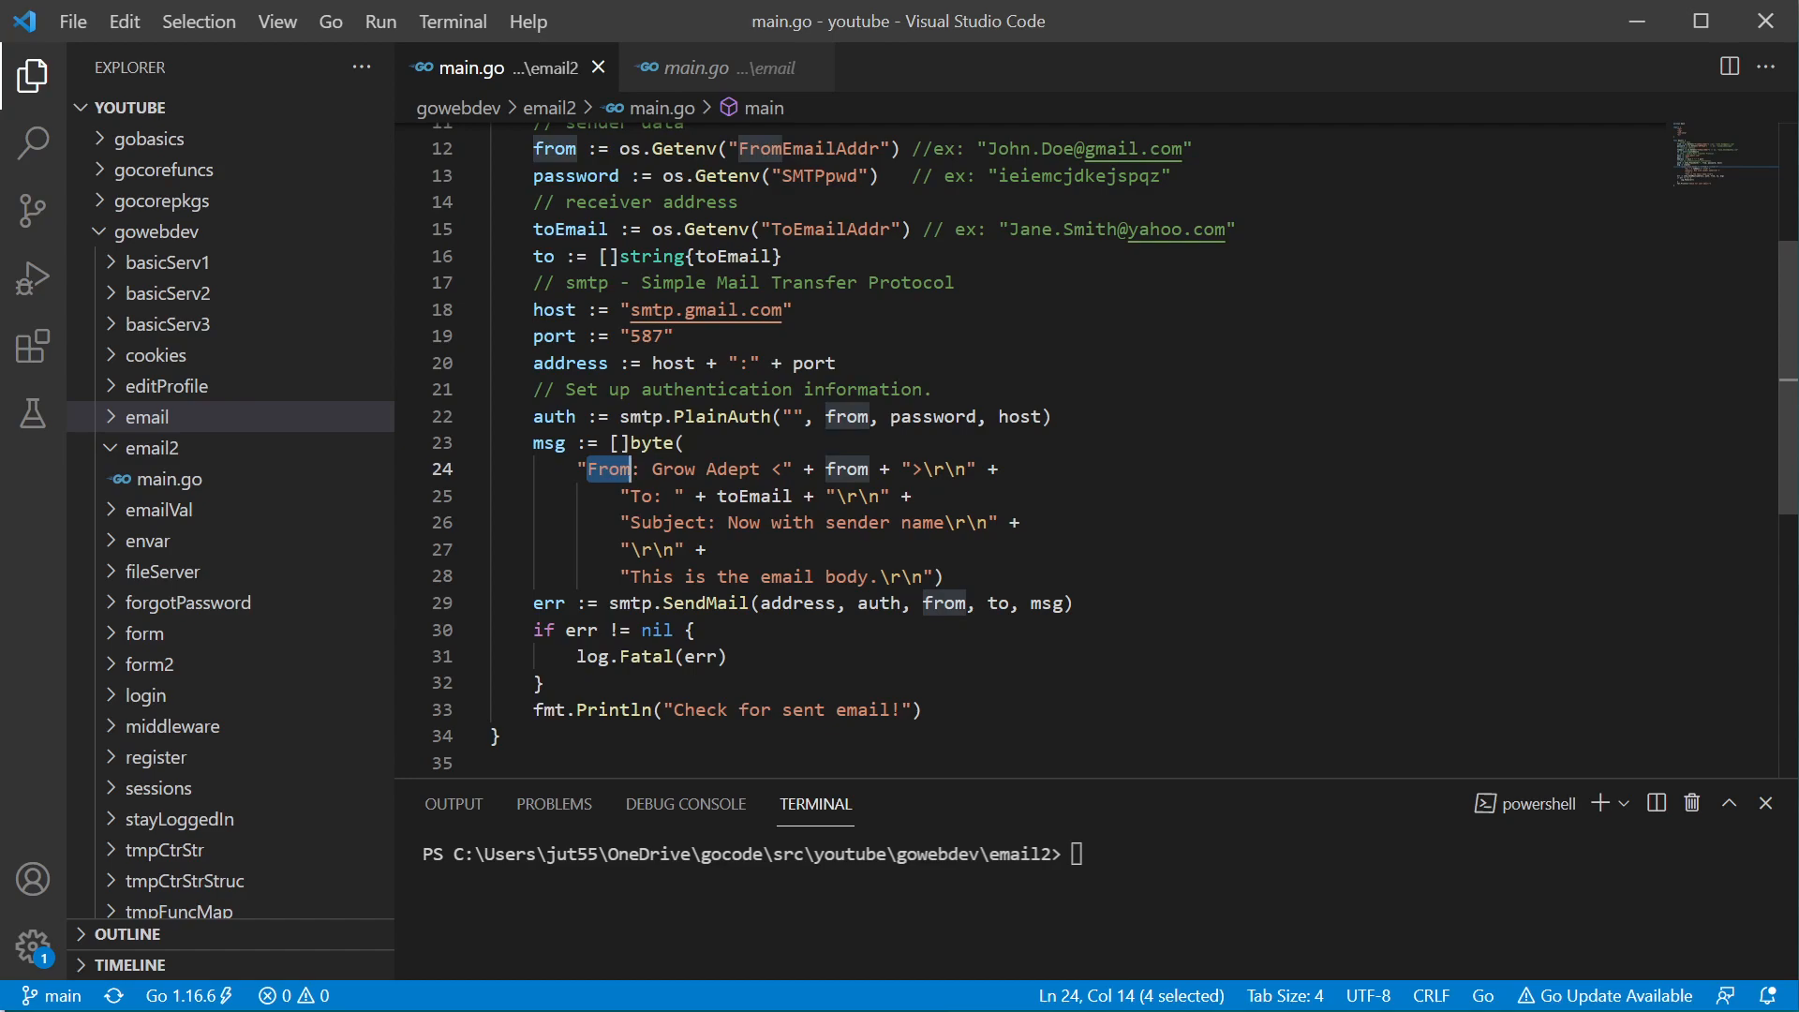
drag(584, 468, 757, 469)
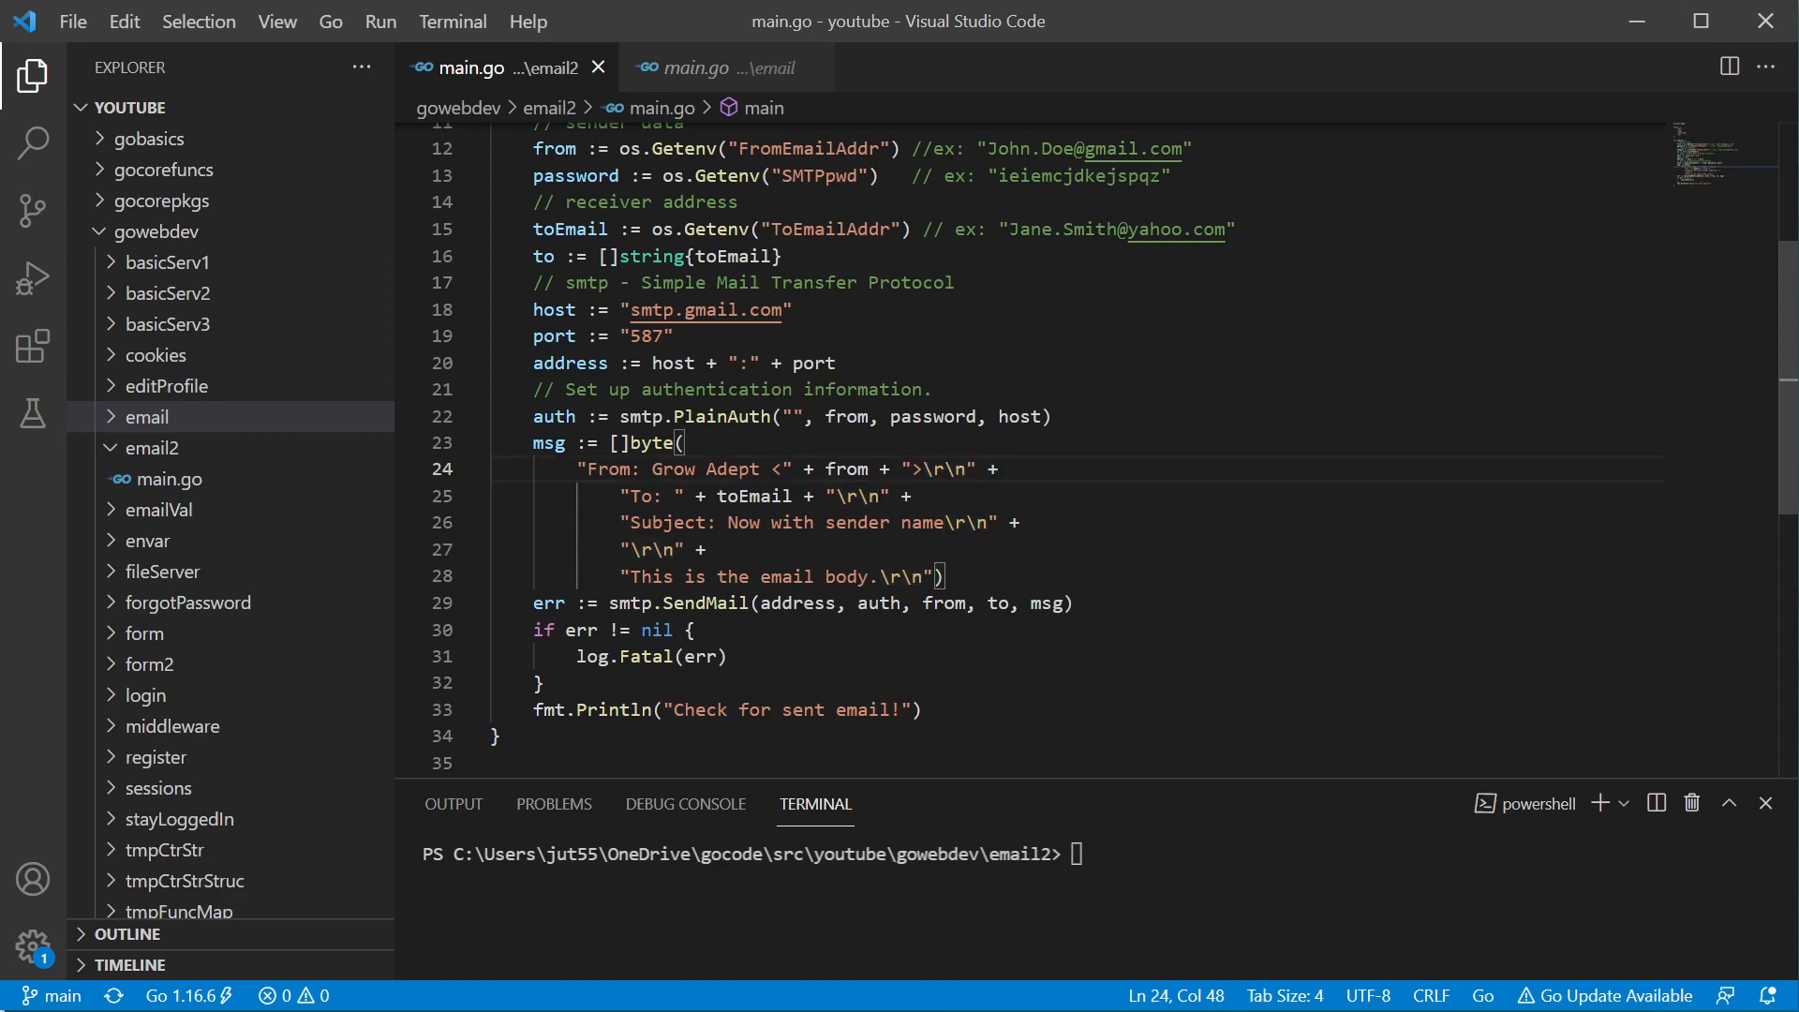
drag(579, 468, 1015, 522)
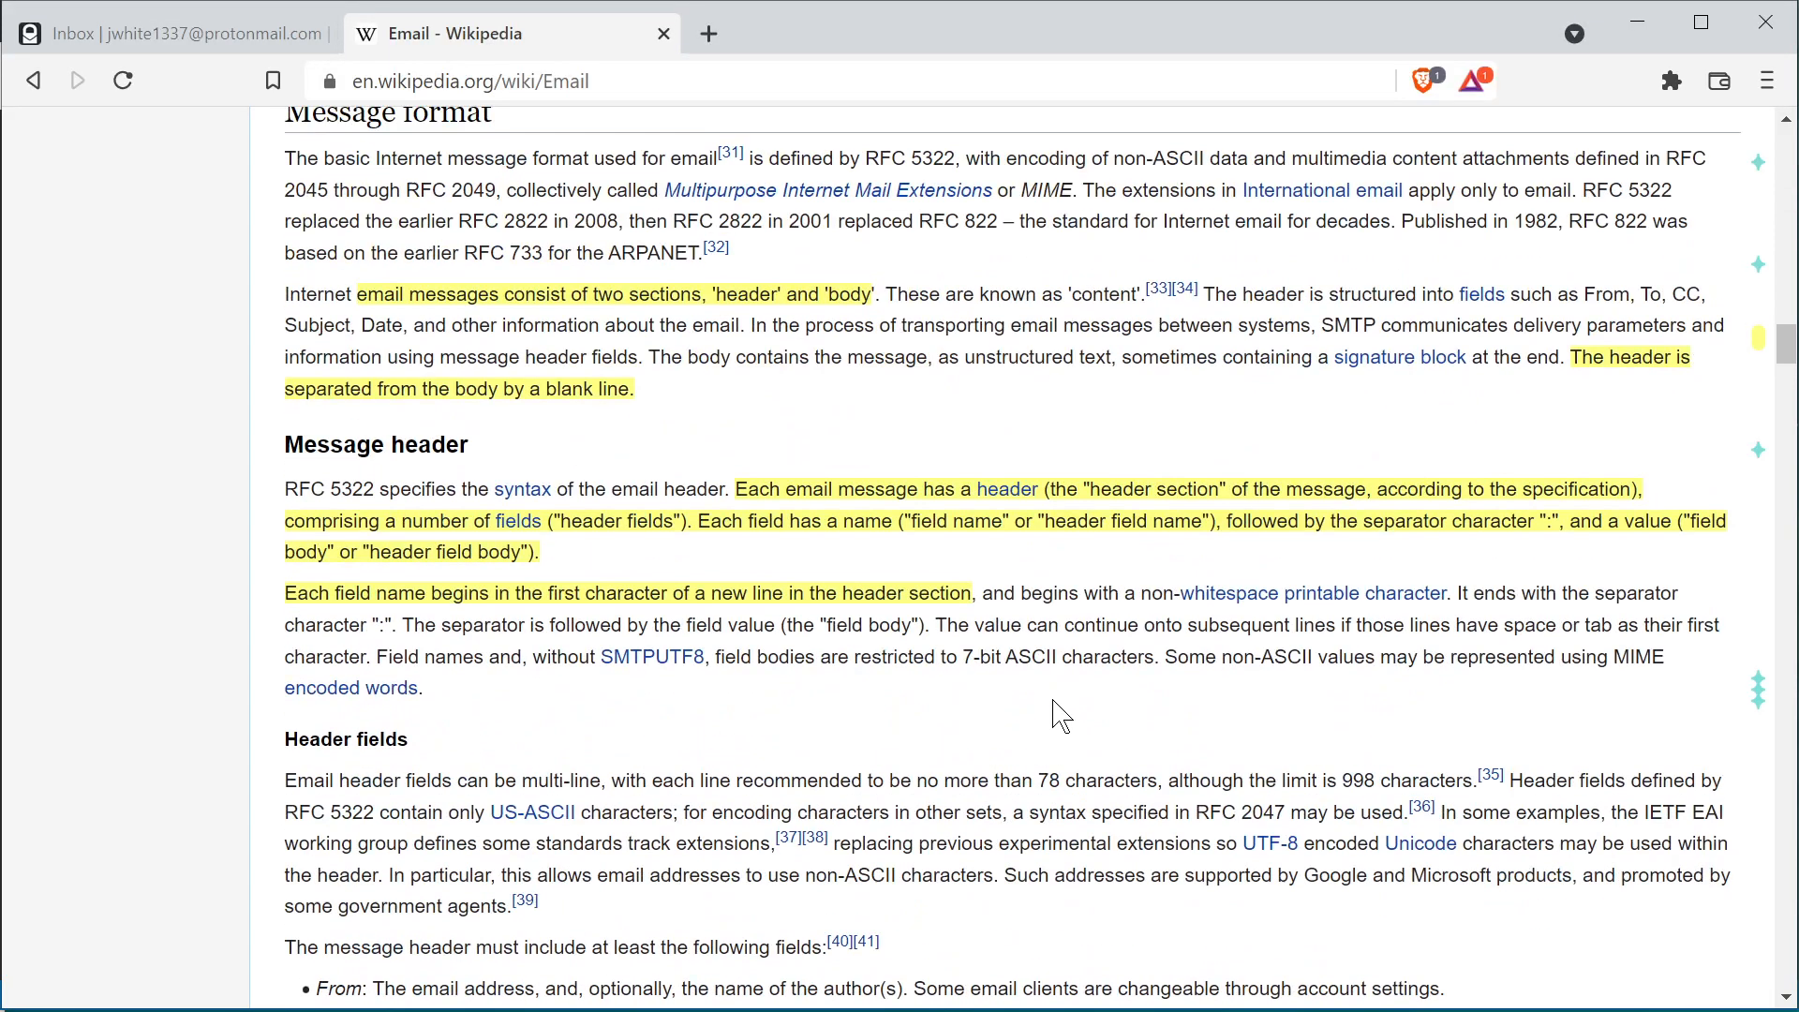
- Scroll to Message header and highlight words describing header fields and body separation
scroll(up, 3)
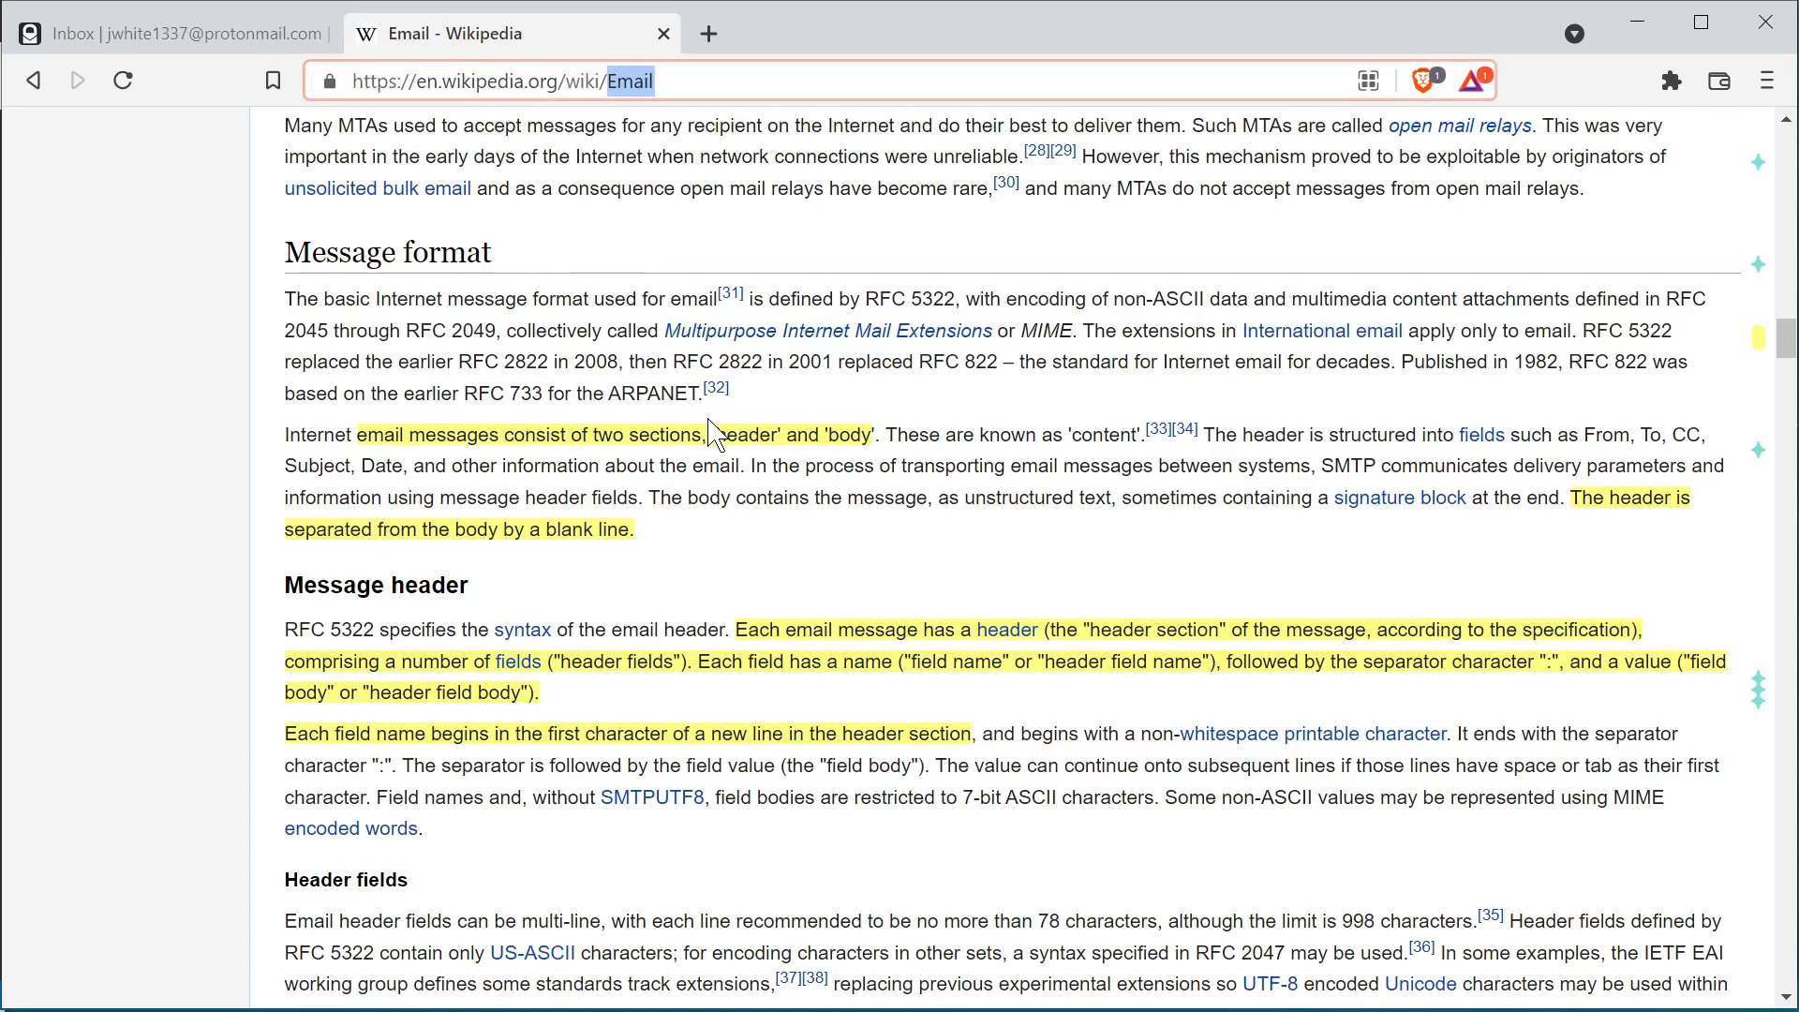
click(803, 551)
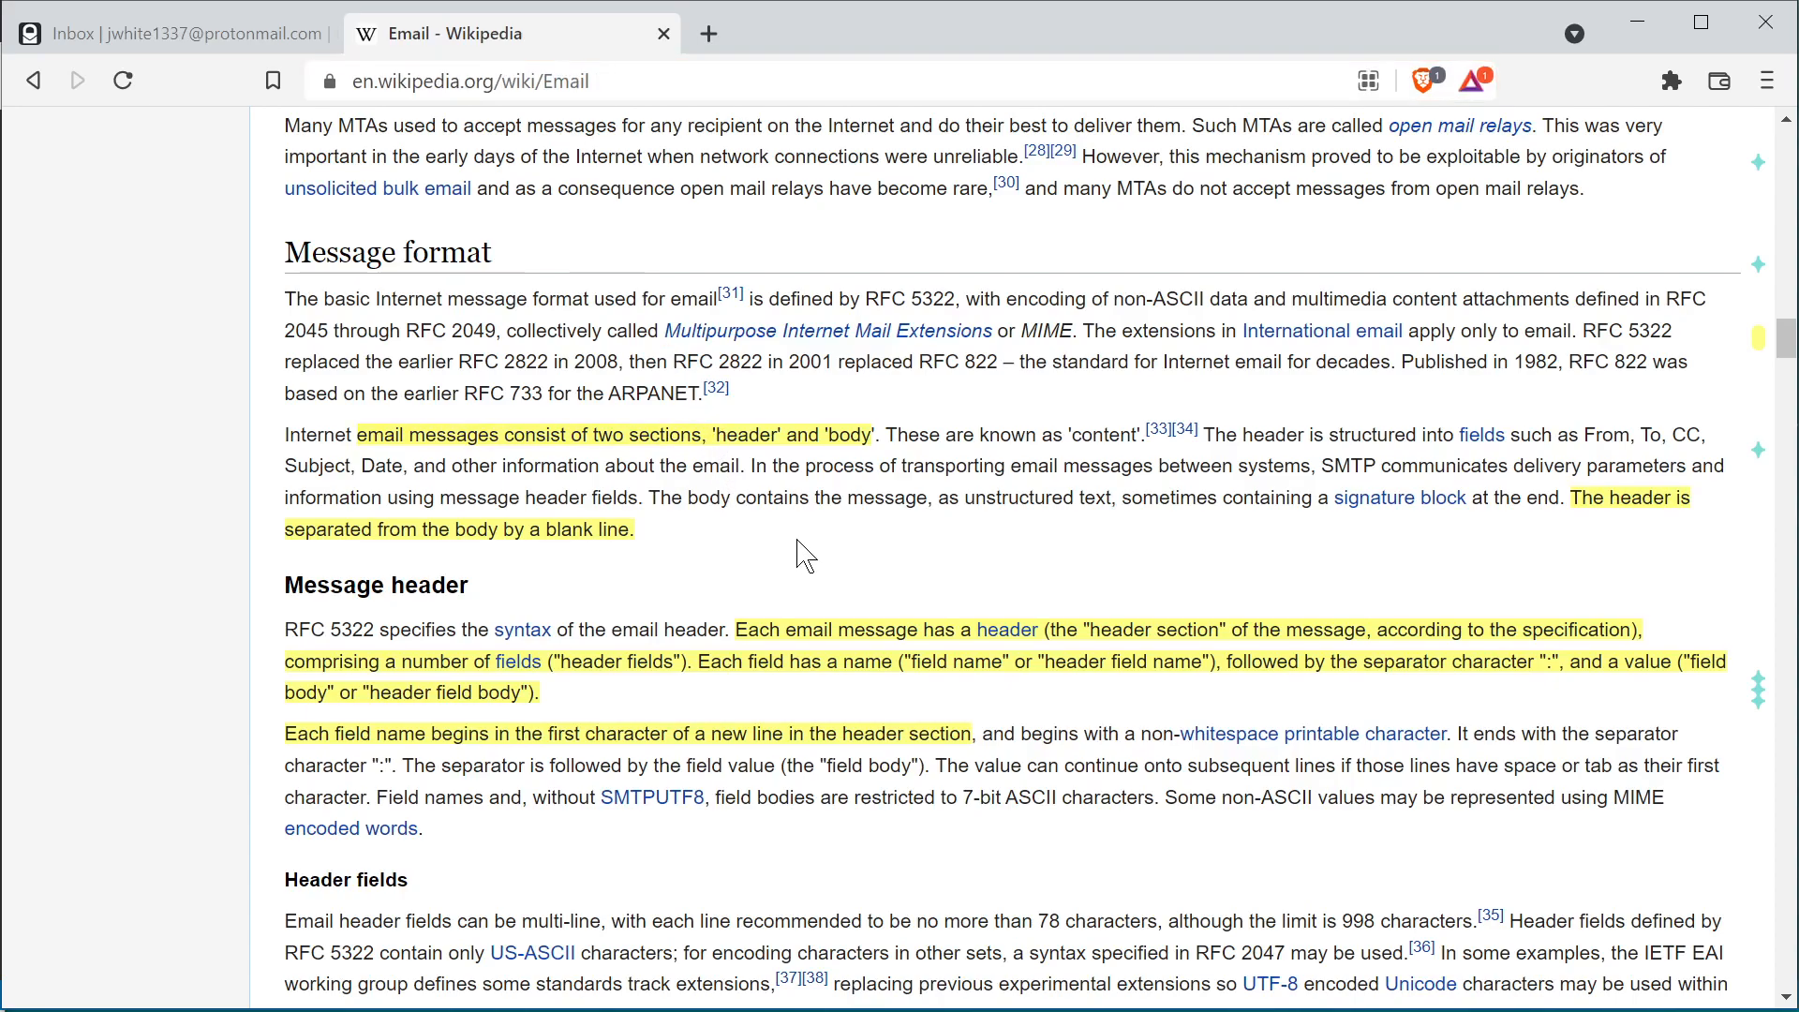
double_click(743, 435)
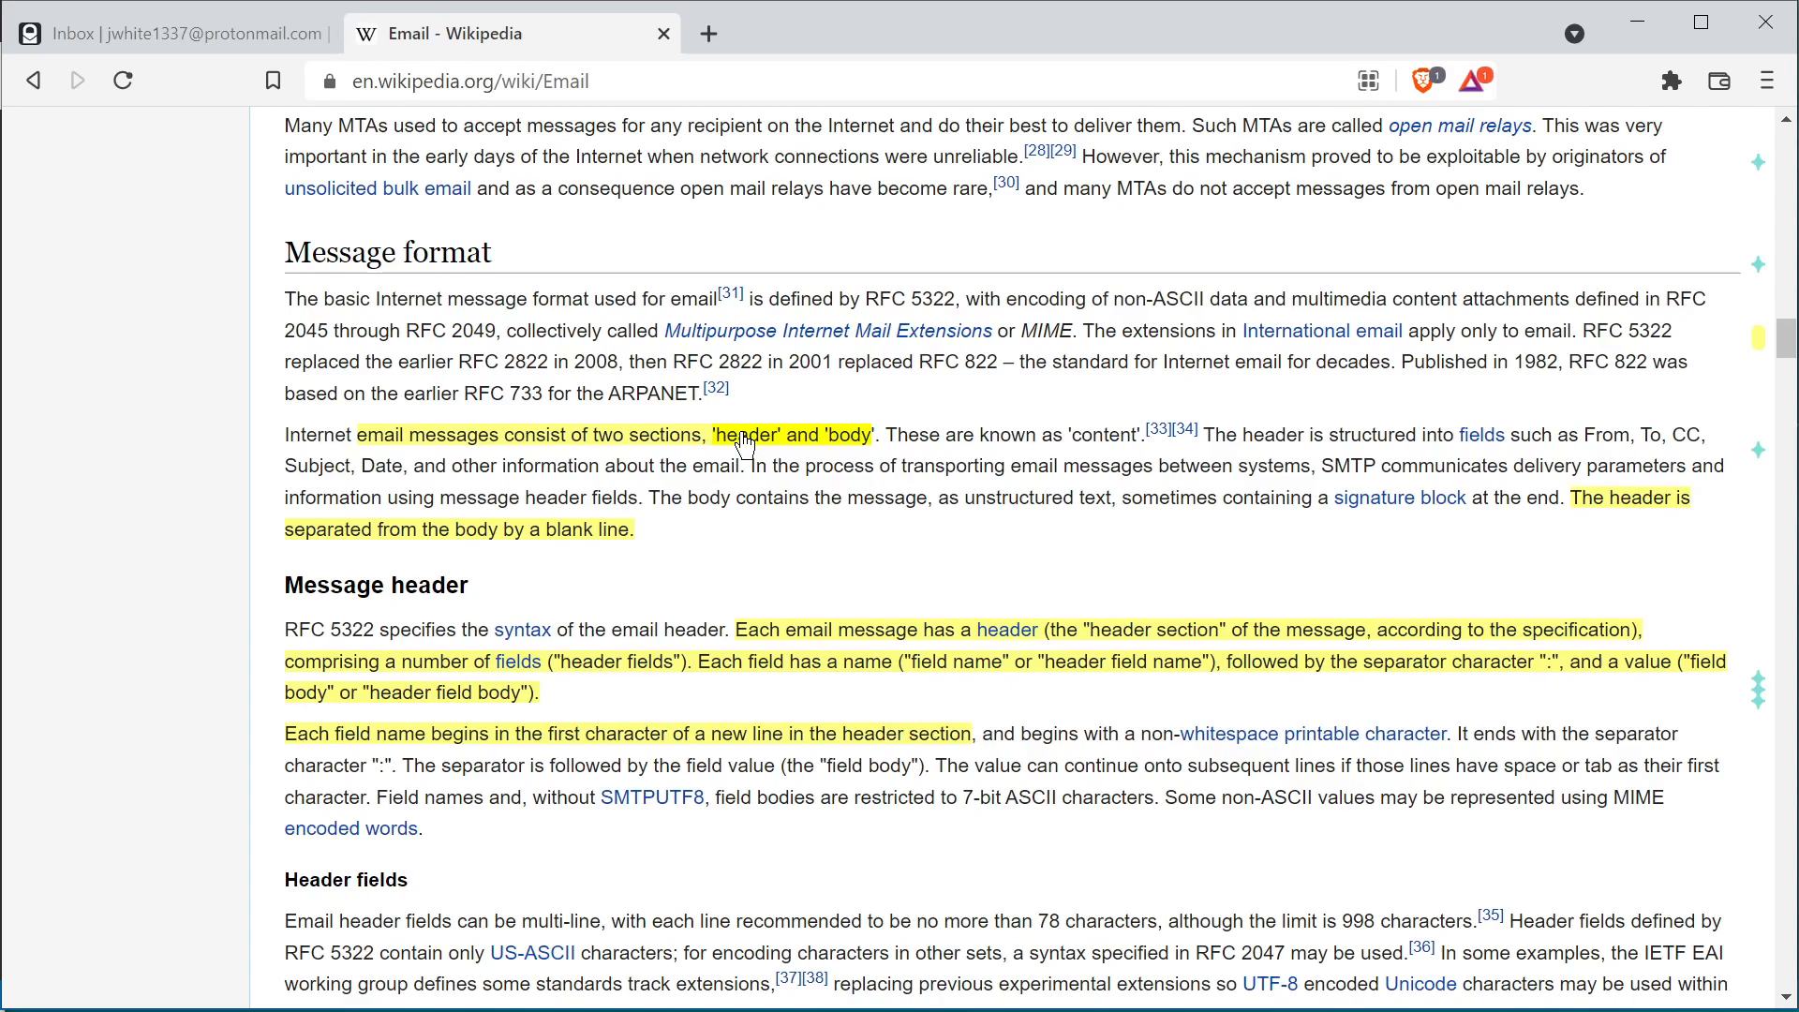
double_click(789, 434)
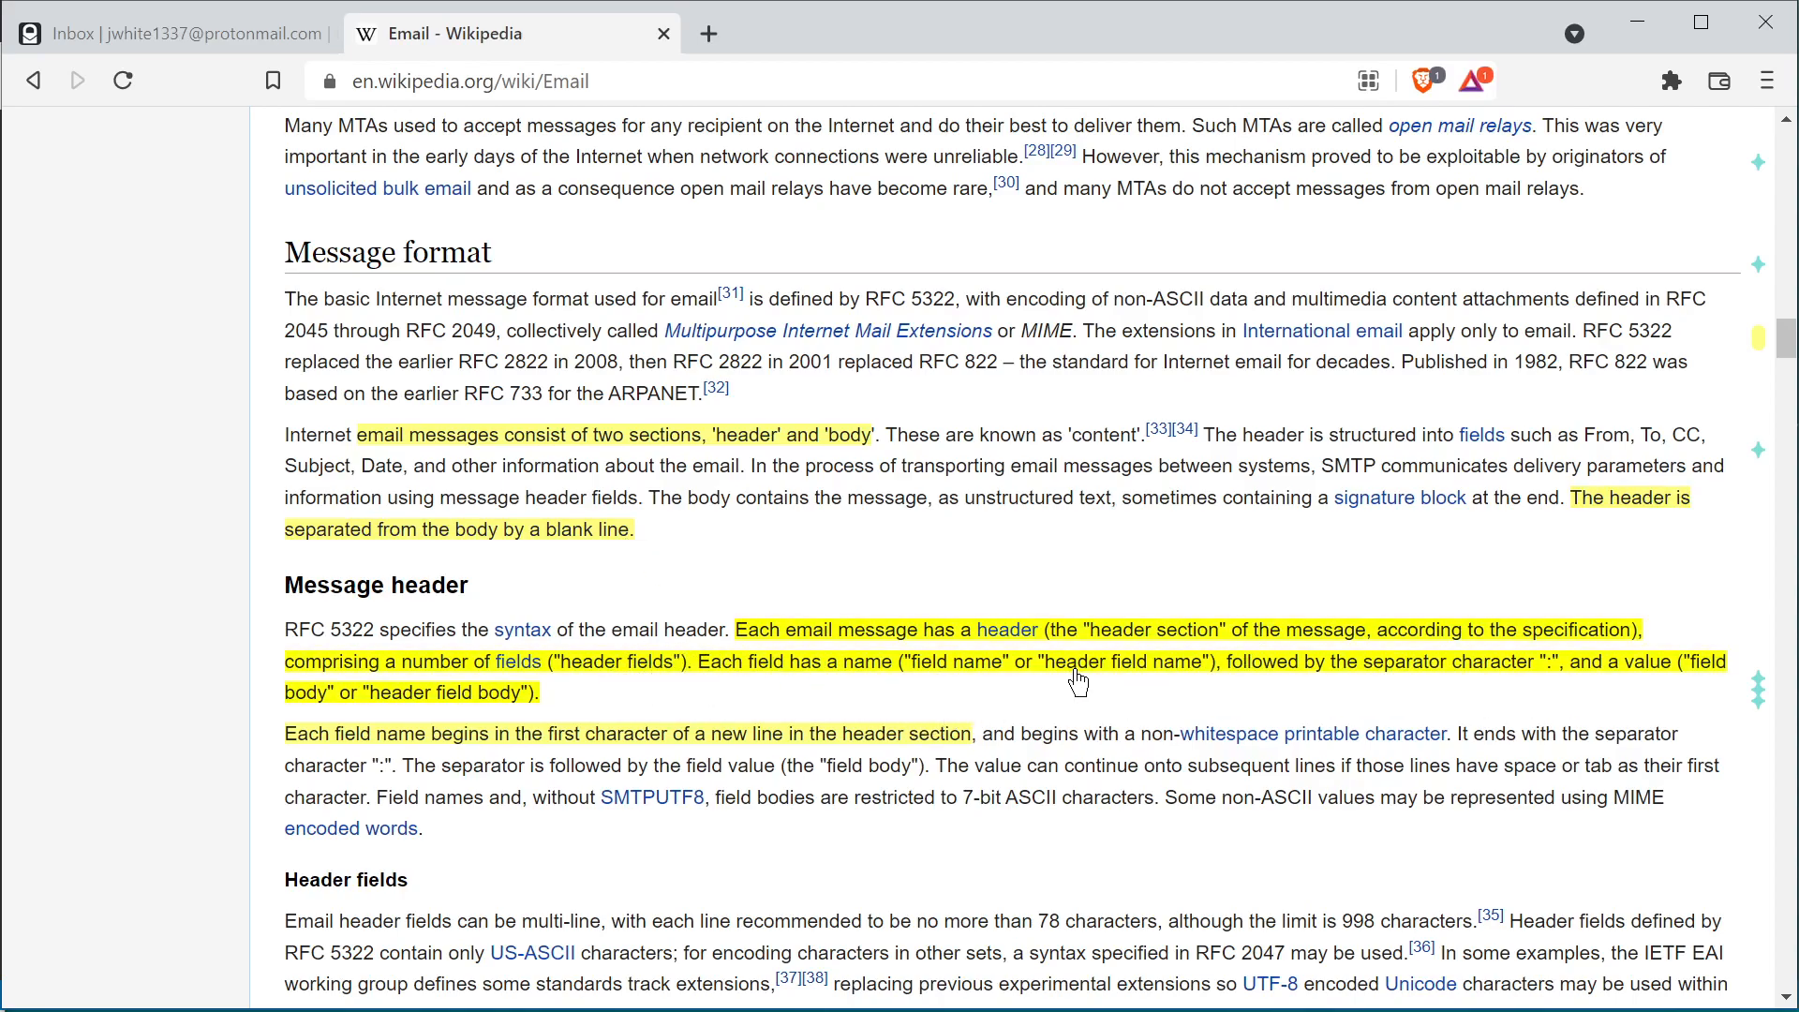
mouse_move(1554, 675)
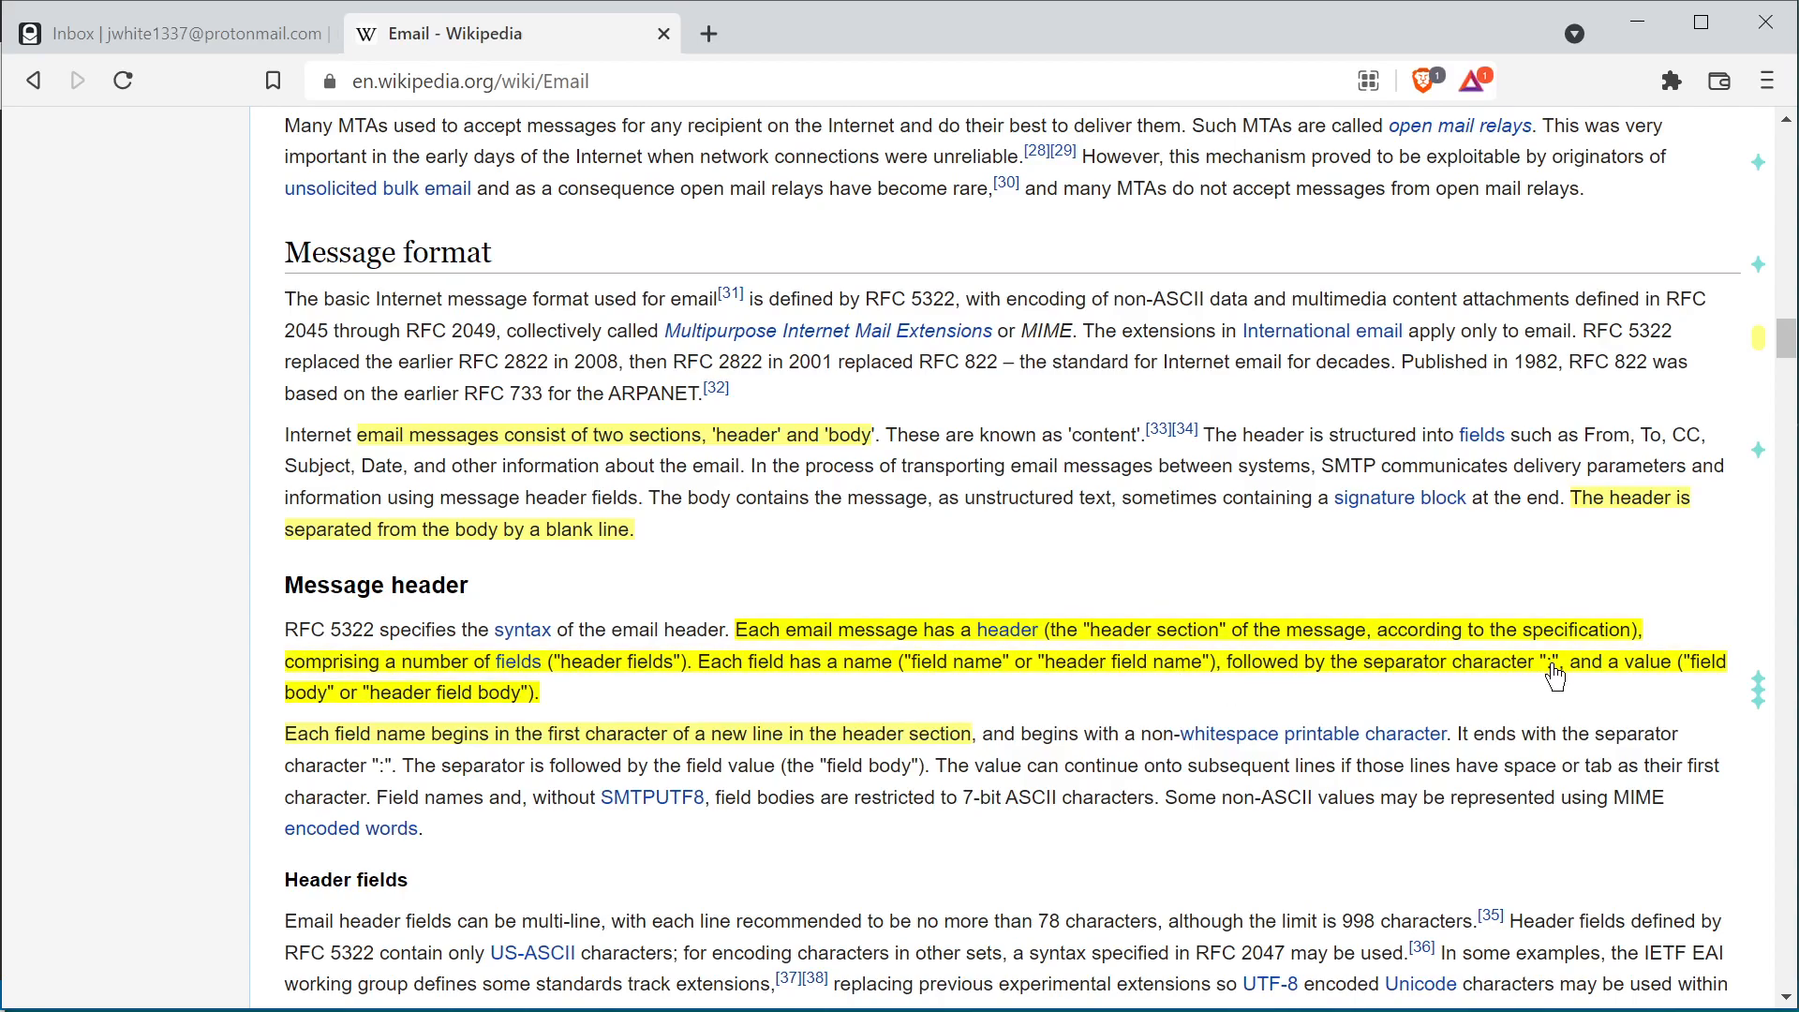
mouse_move(1603, 676)
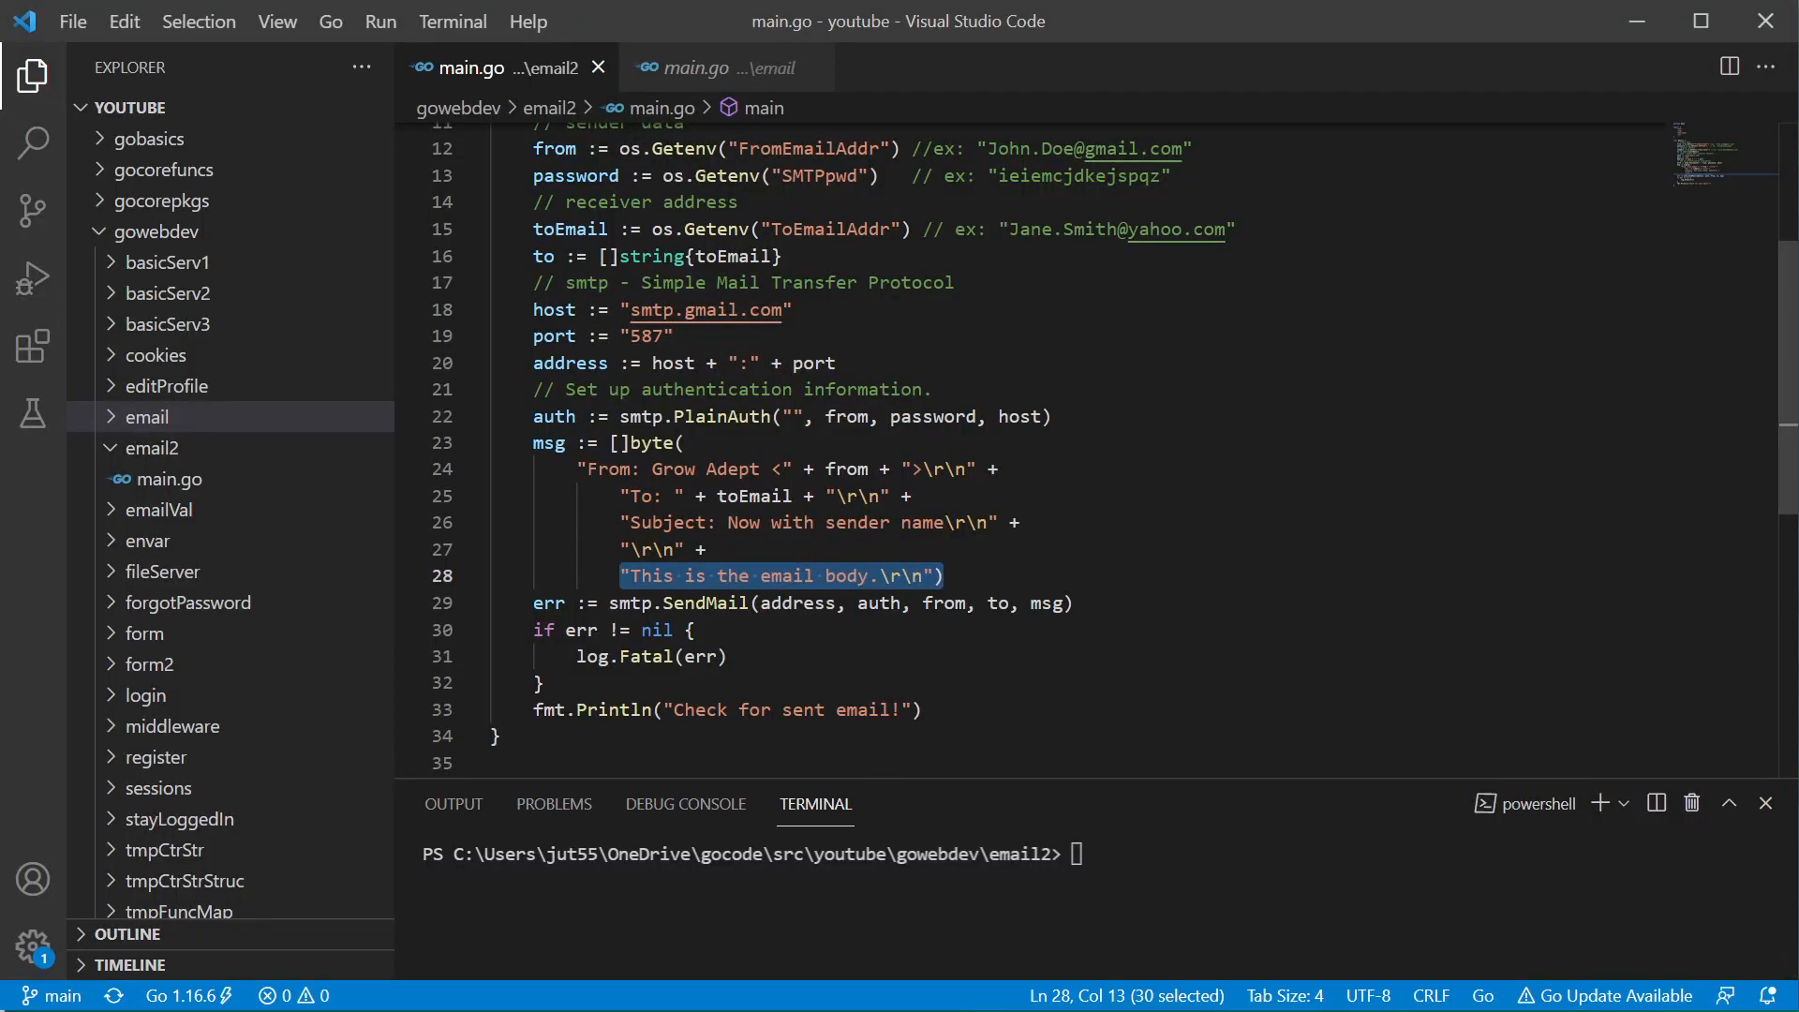
- Highlight the header colon in main.go, then enter 'go run m' in the terminal
double_click(641, 495)
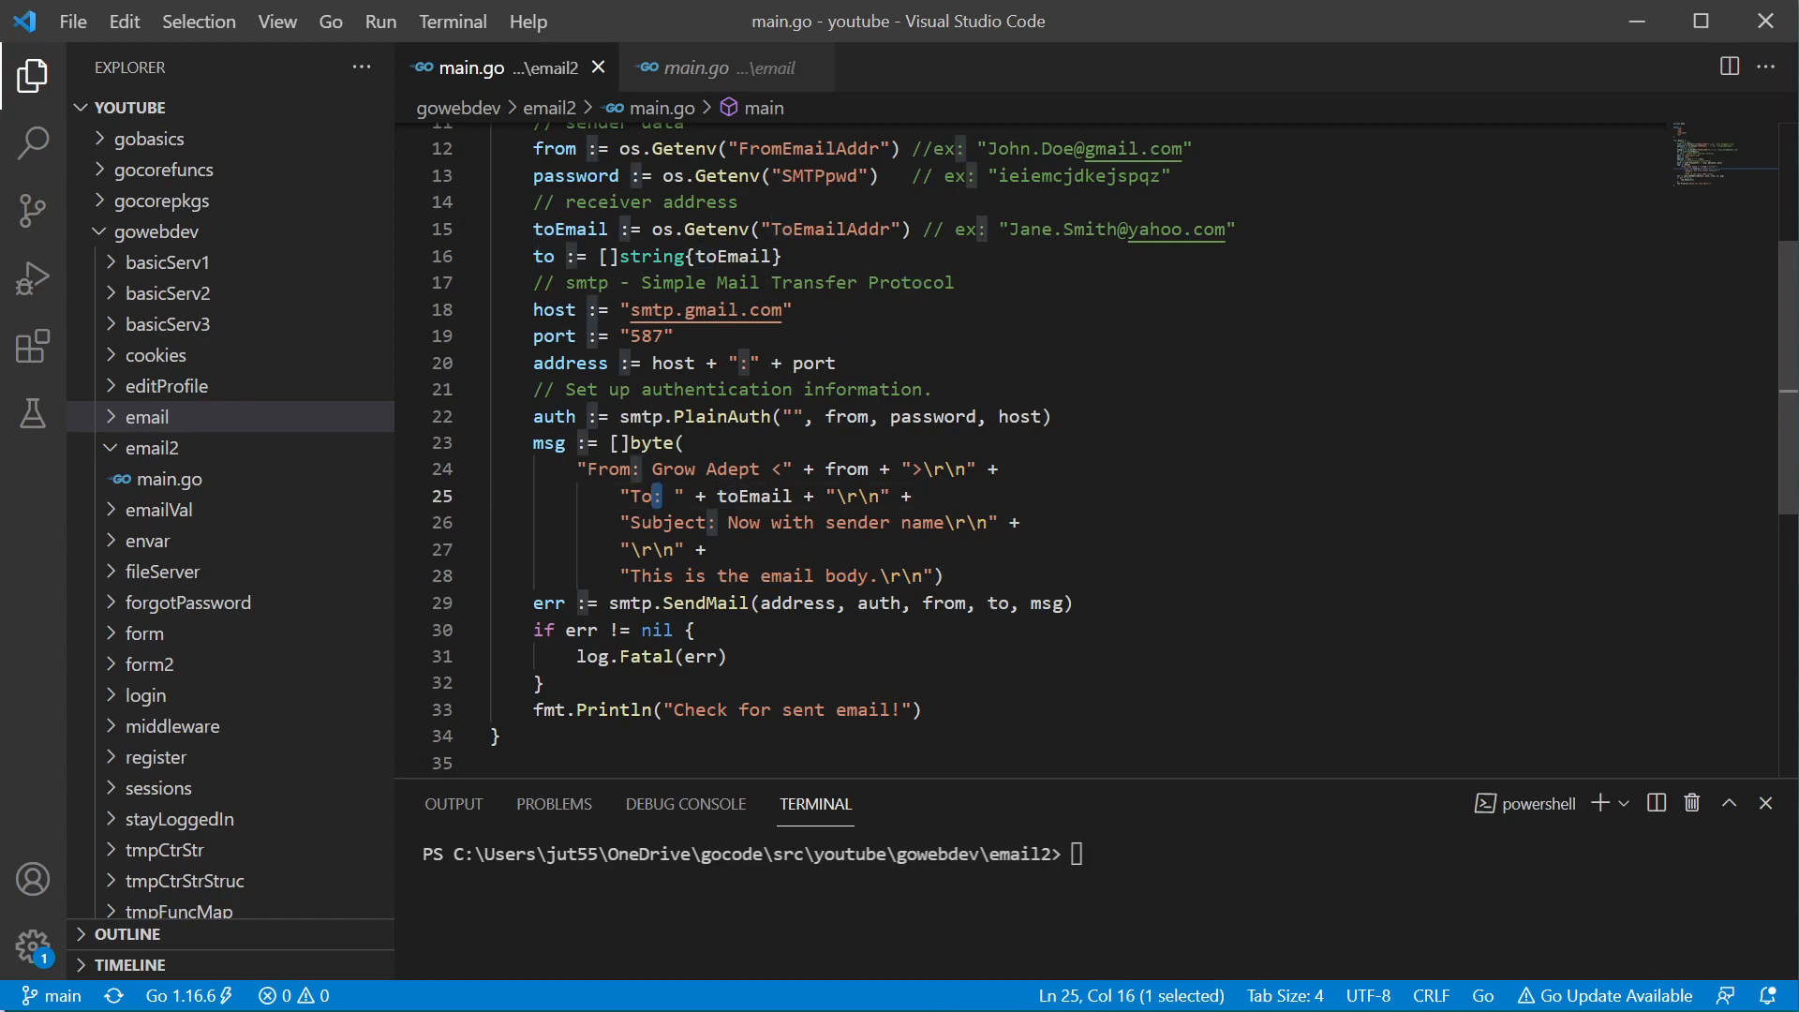
click(714, 494)
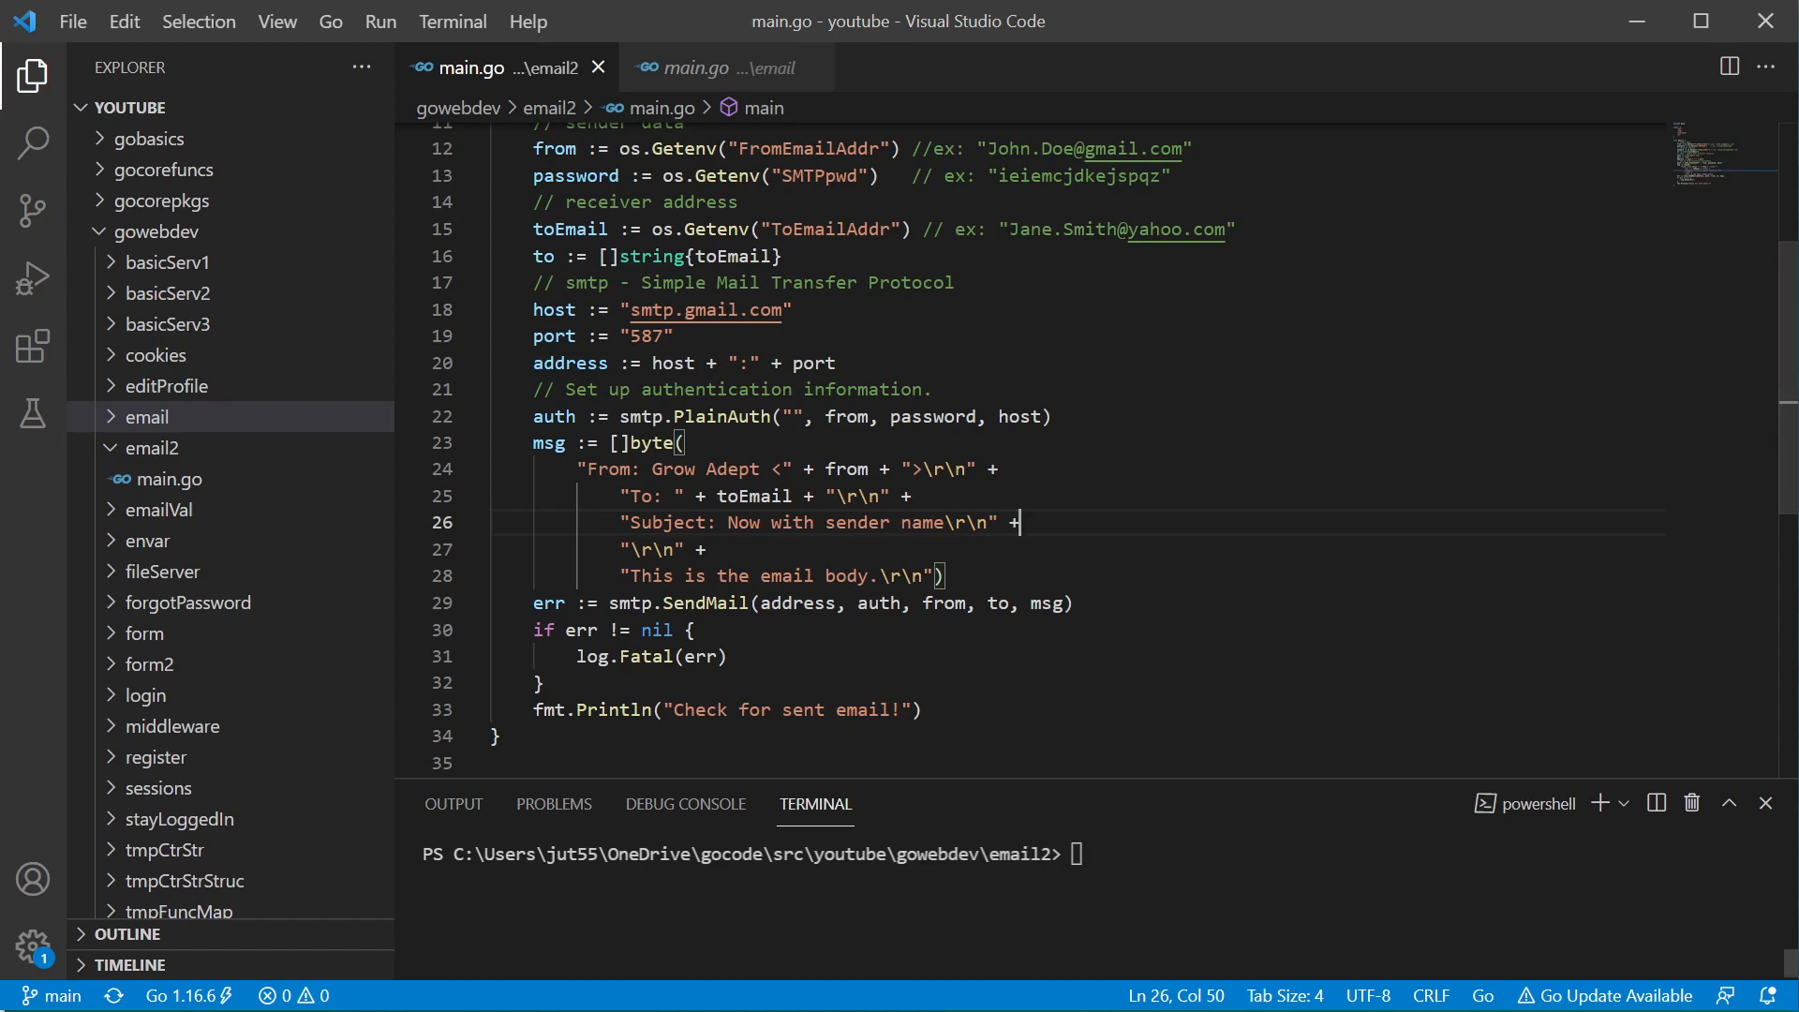
text(go run m)
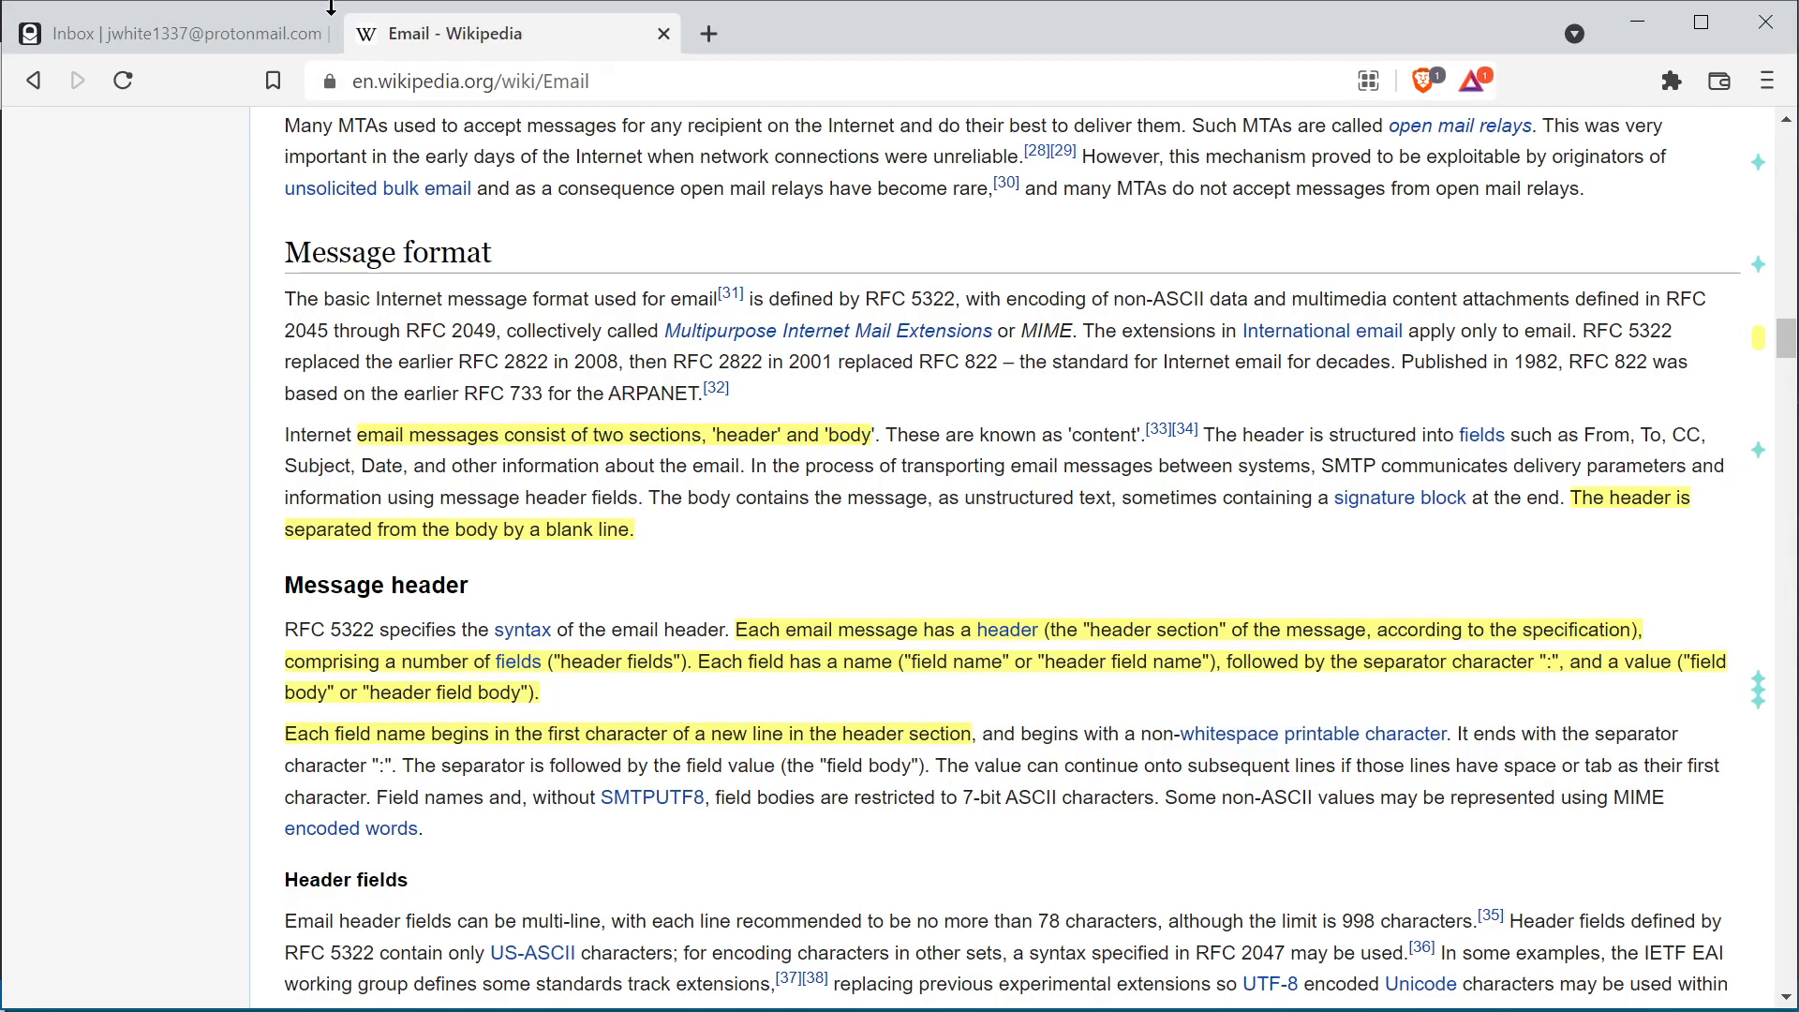
- Switch to the ProtonMail Inbox tab showing the 'Now with sender name' message
click(172, 32)
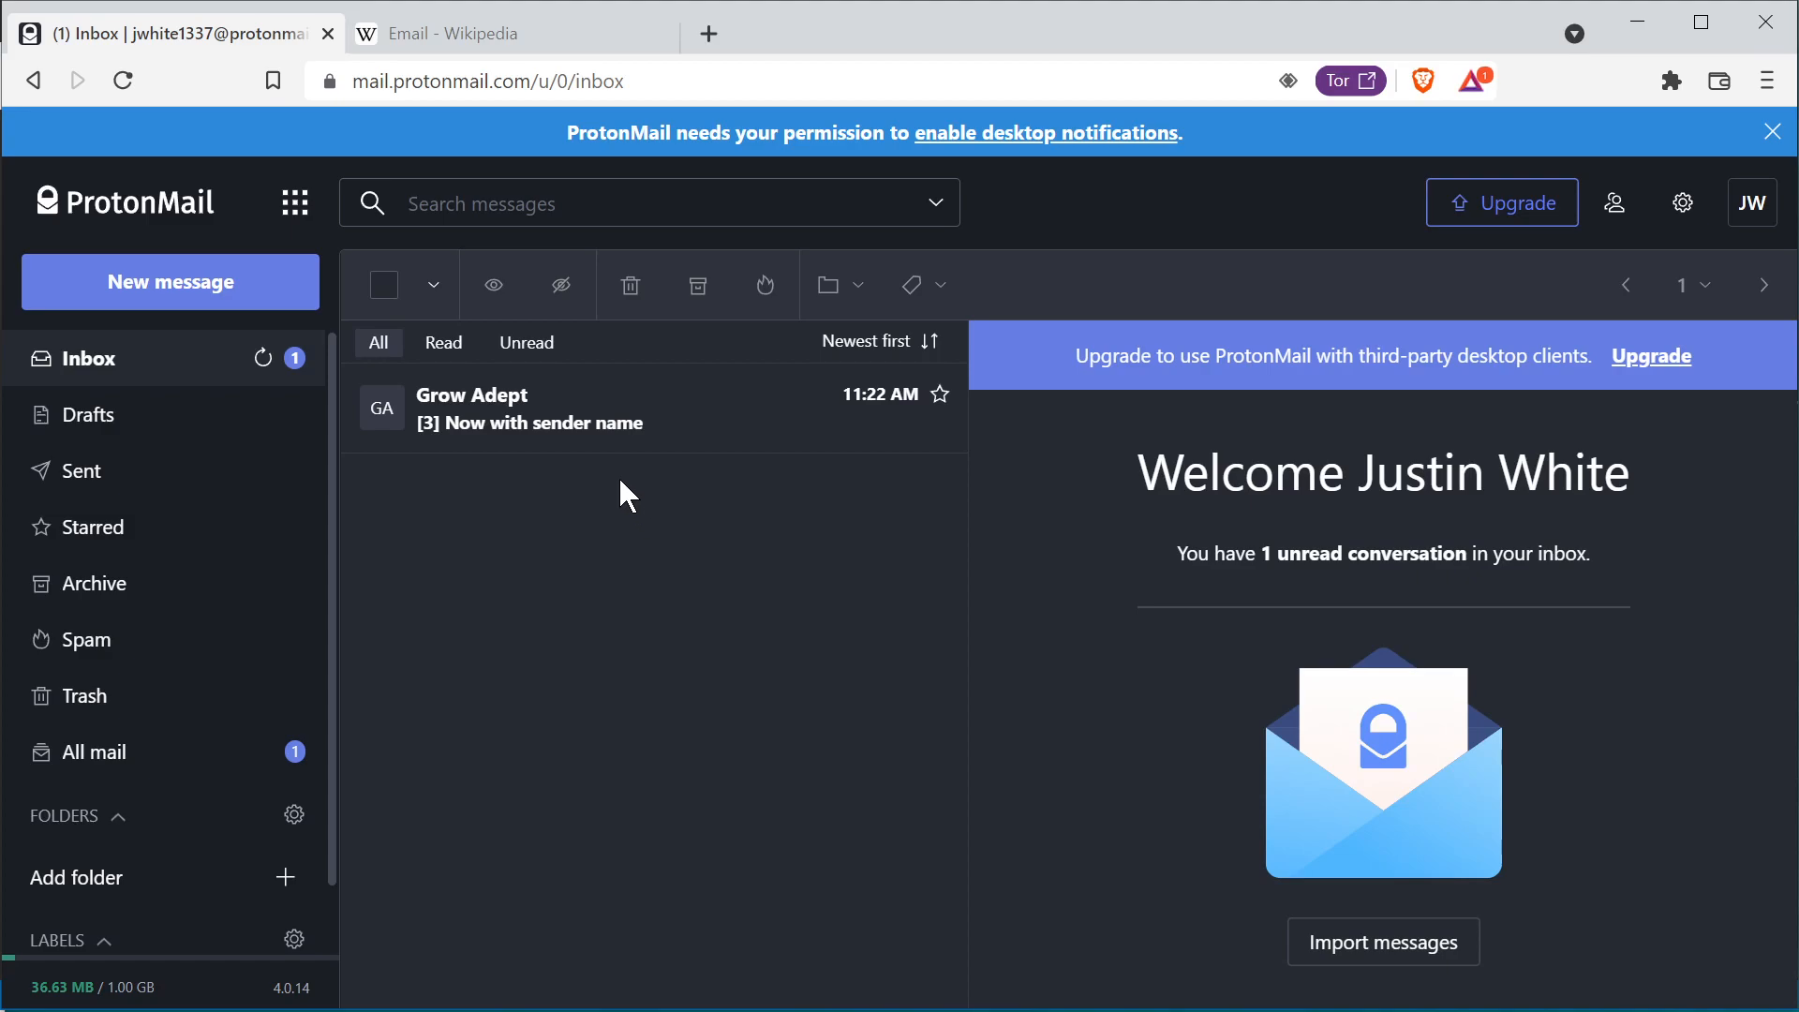
mouse_move(486, 395)
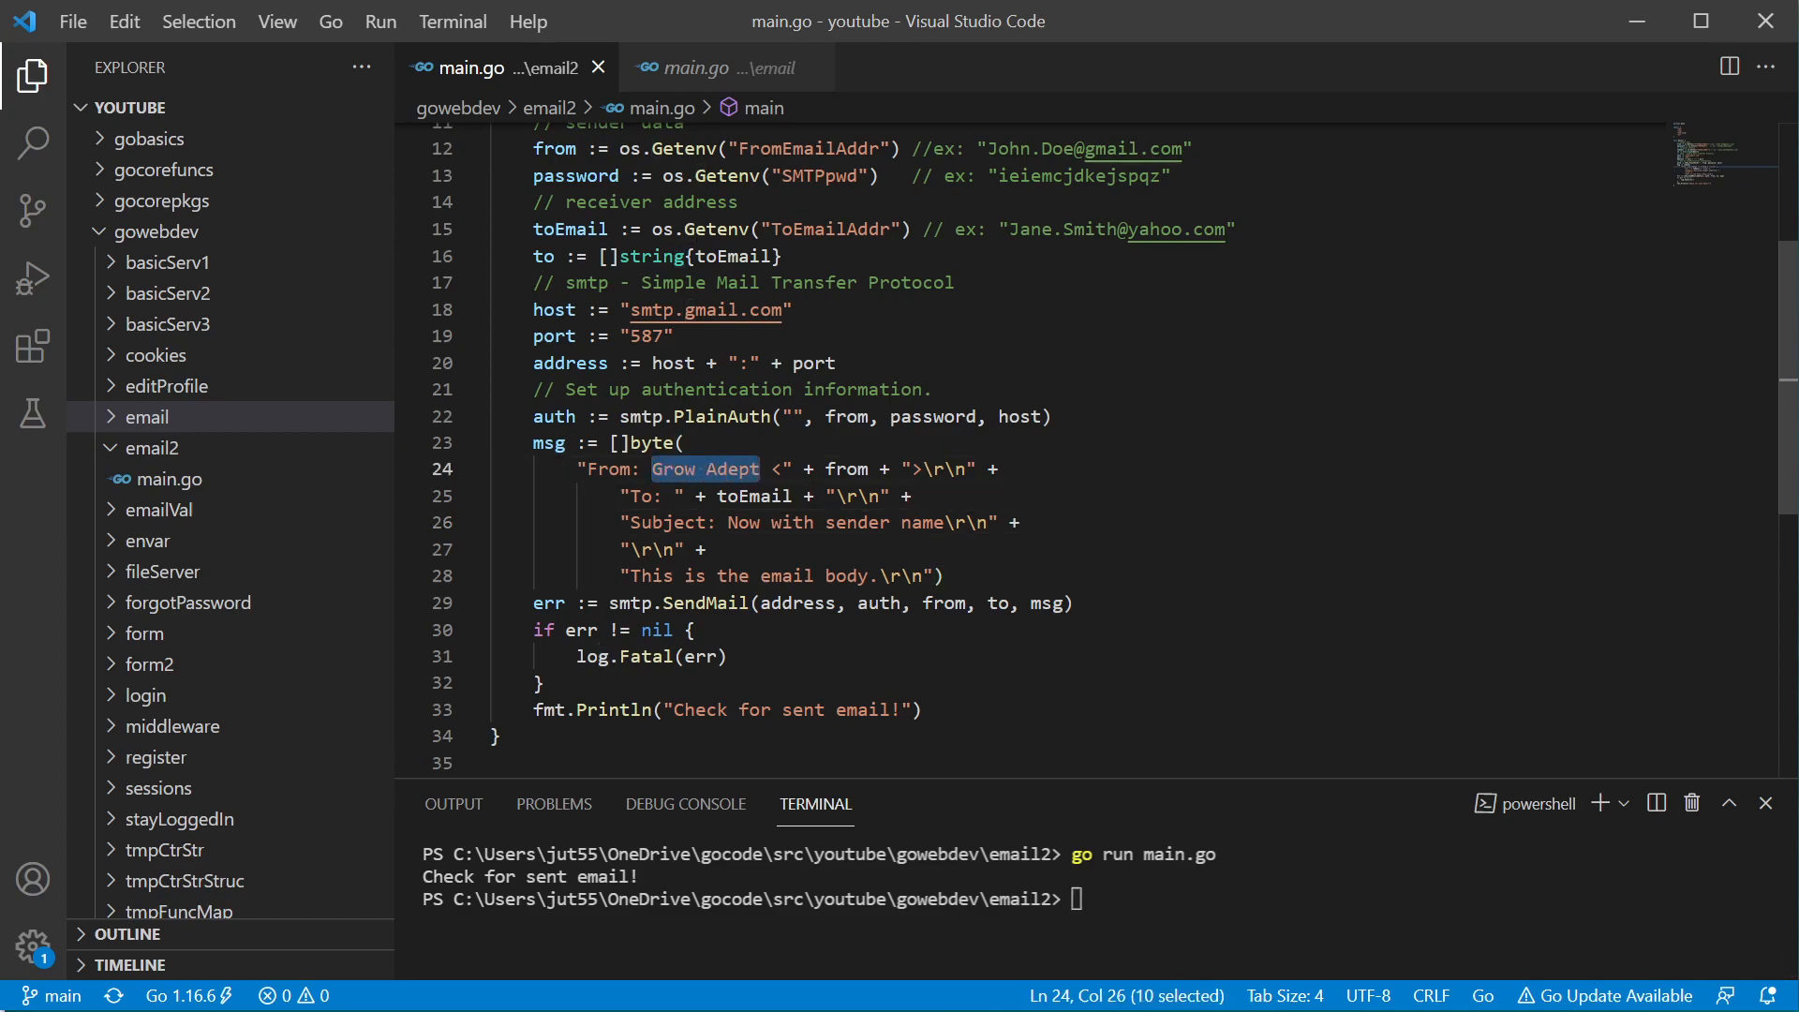
mouse_move(797, 603)
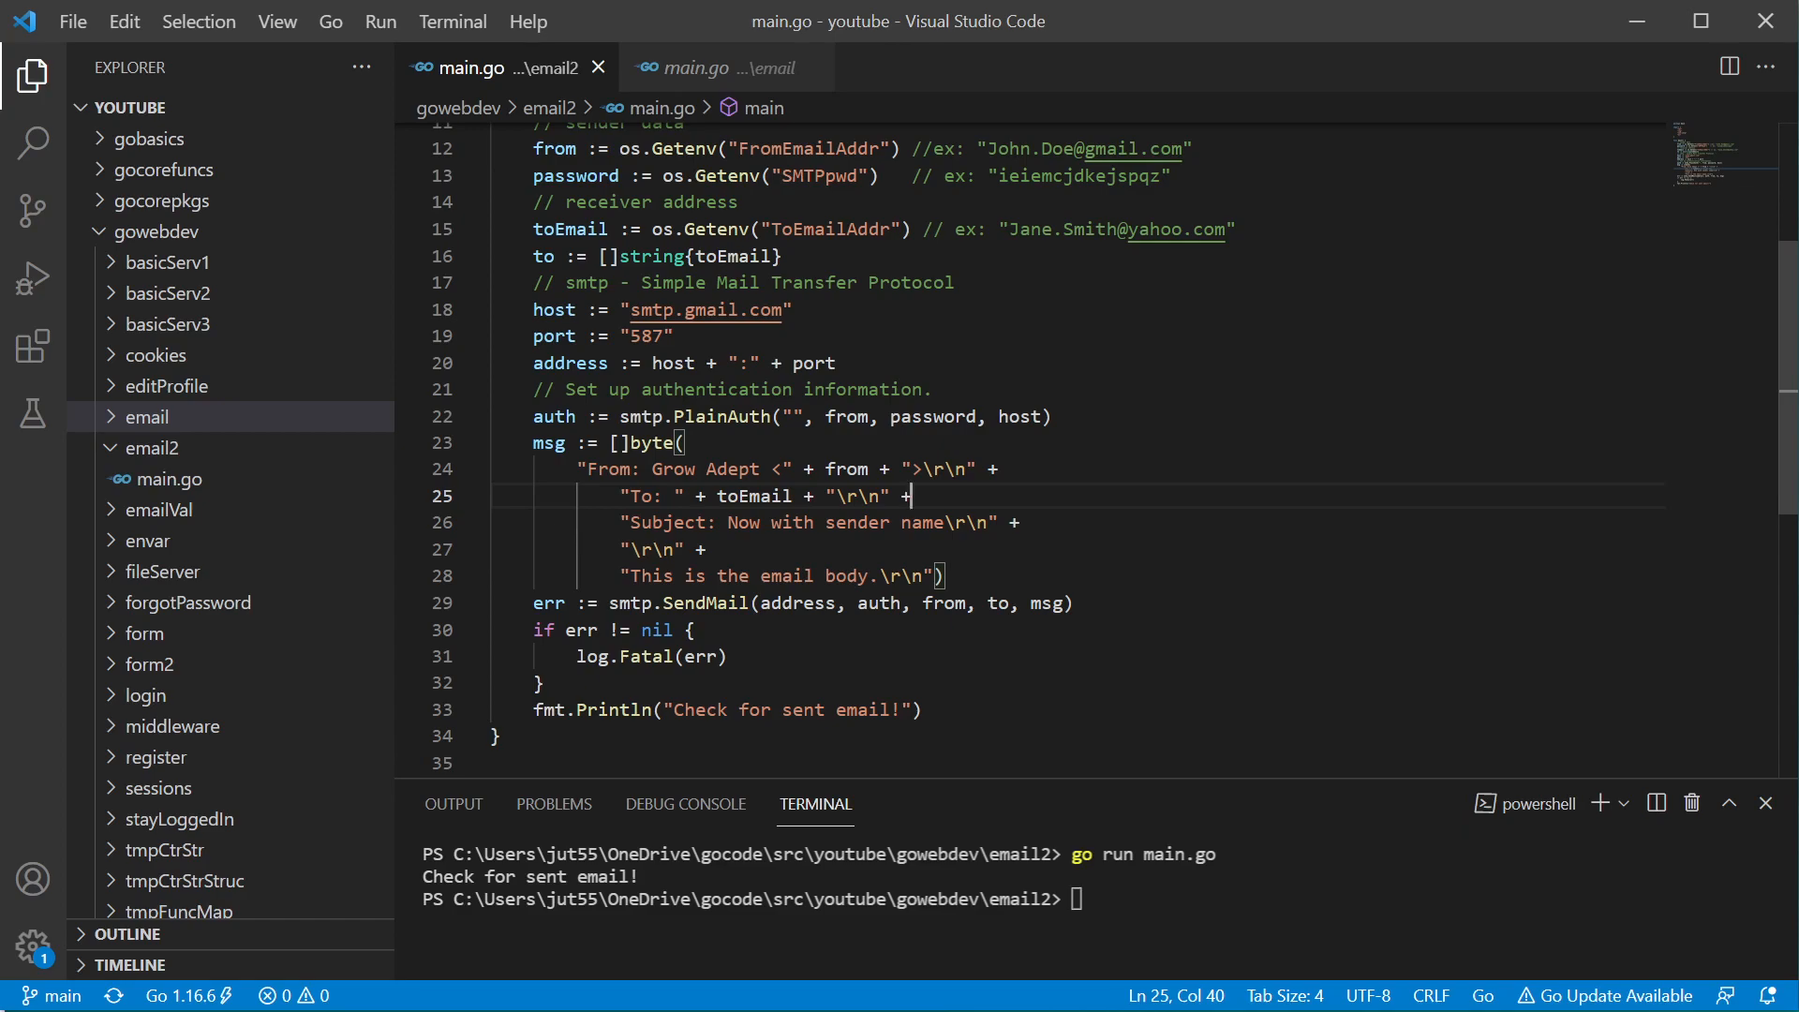
drag(586, 468, 758, 468)
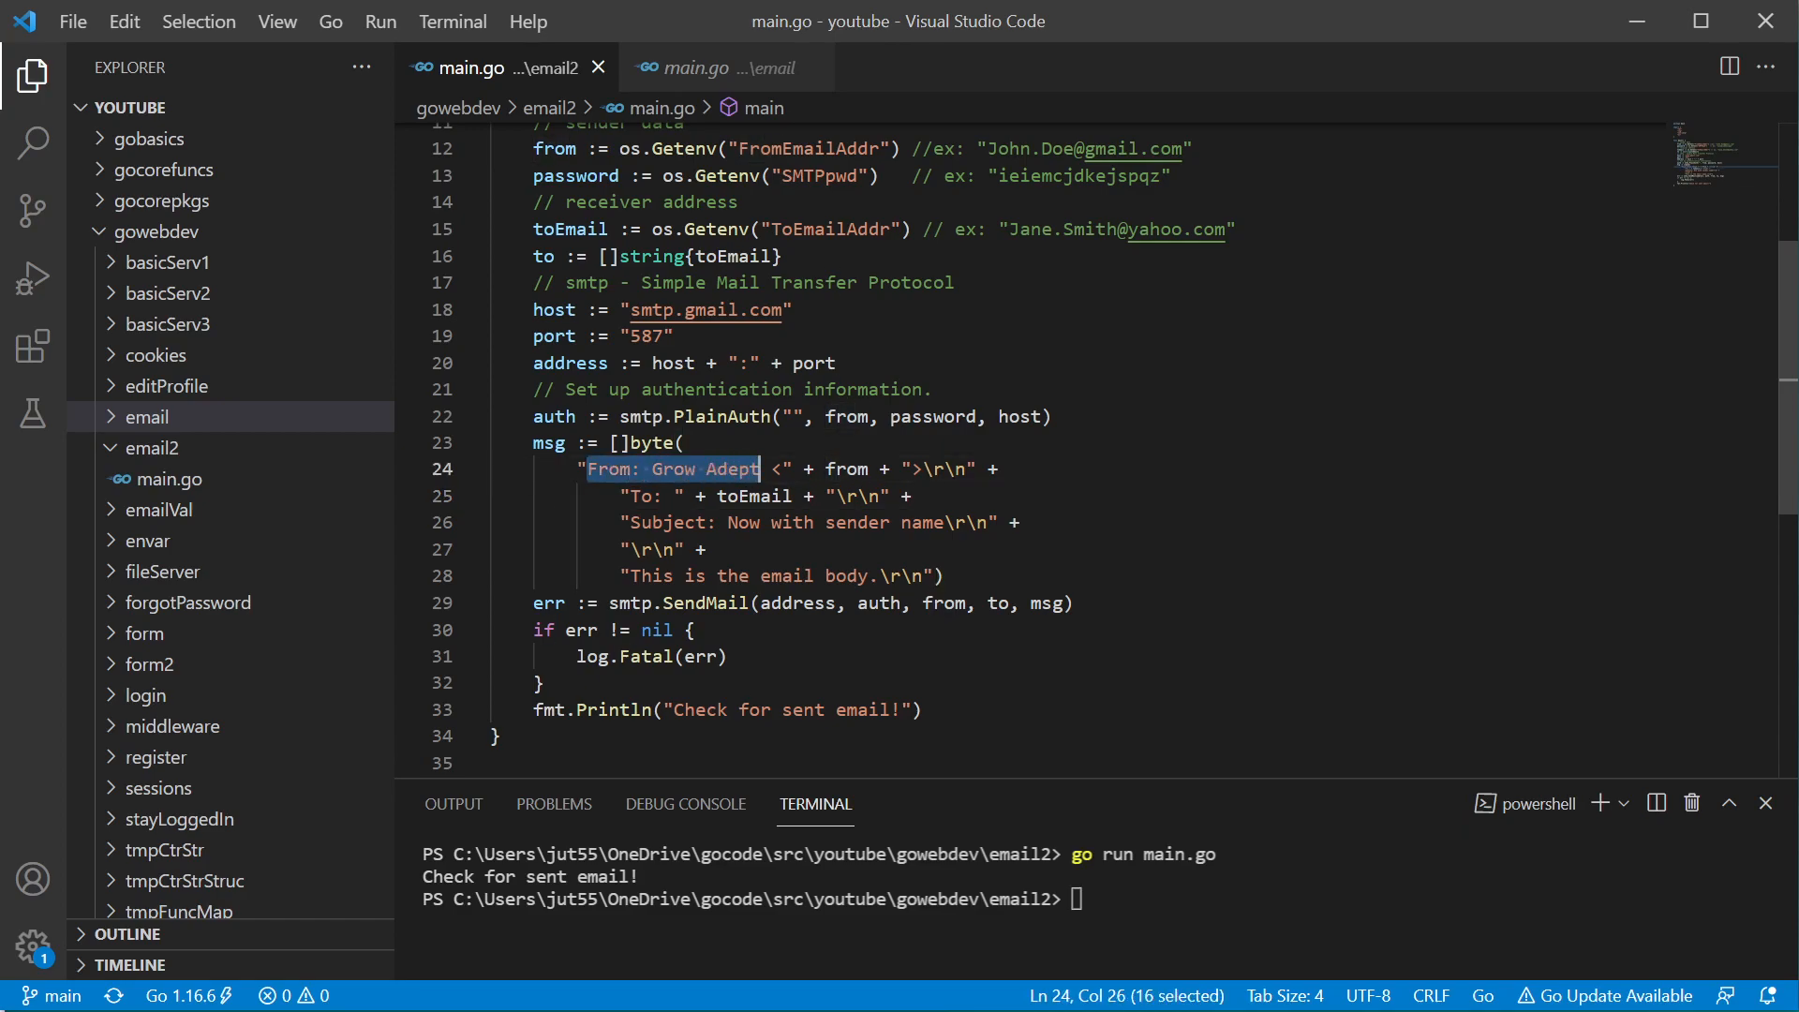